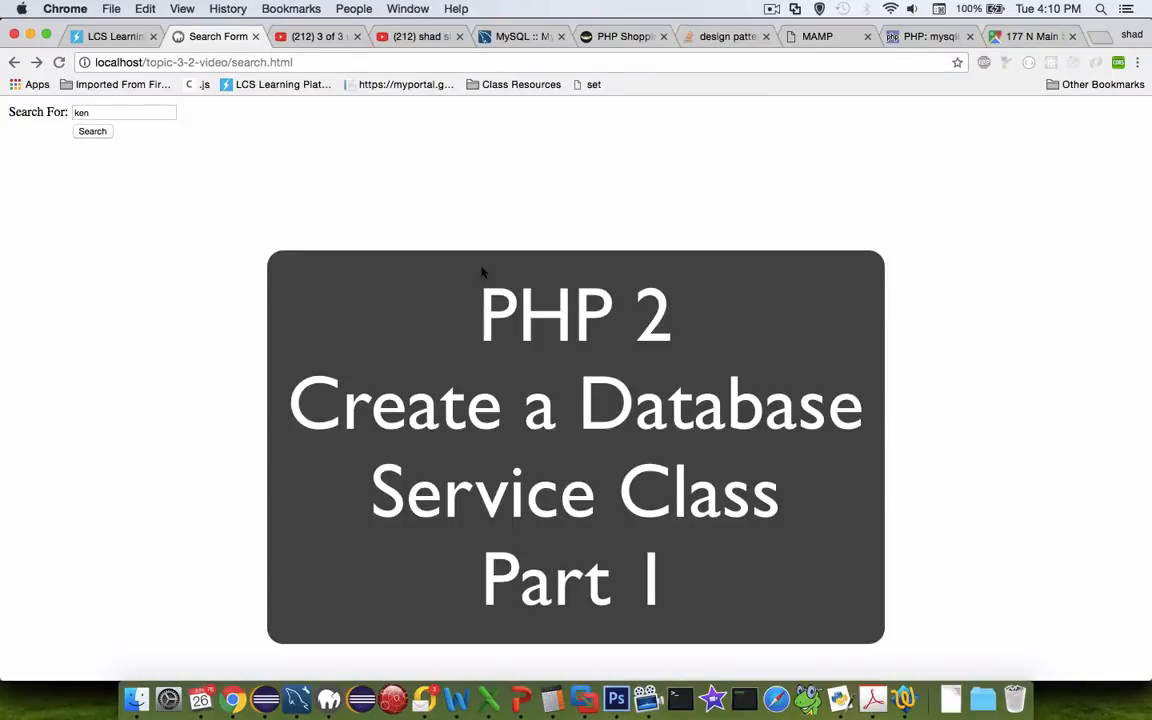
mouse_move(330, 148)
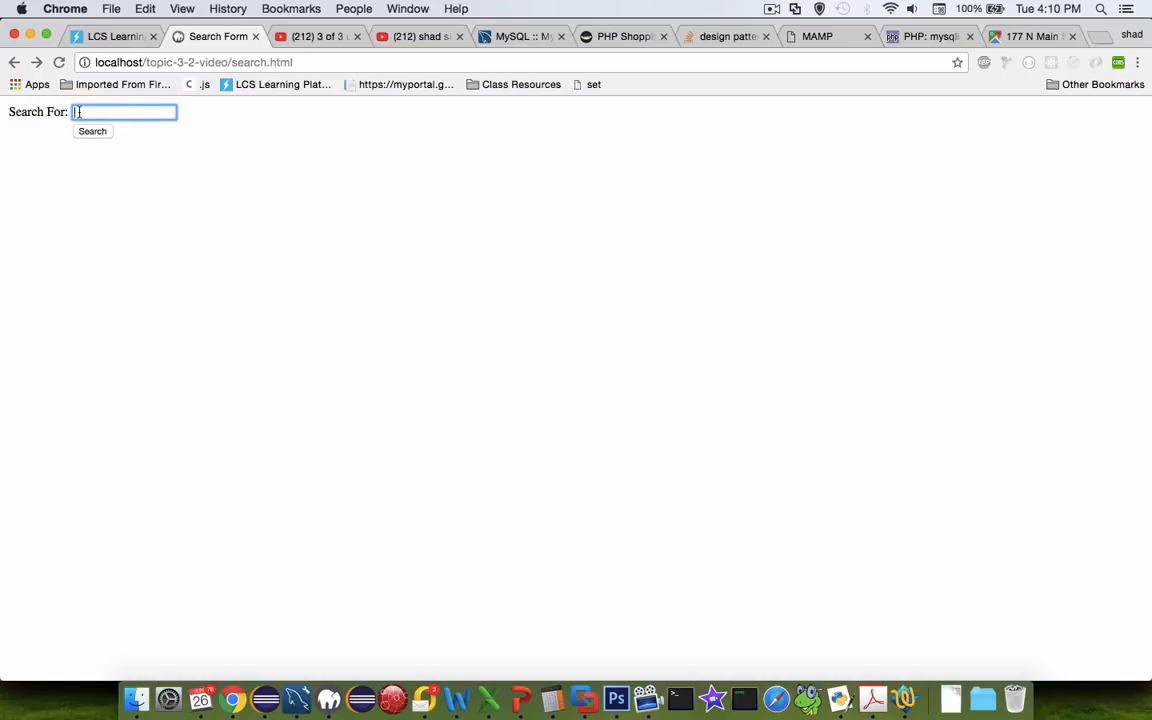
- Search the user first names for 'mark', returning Mark Zuckerberg
type("mark")
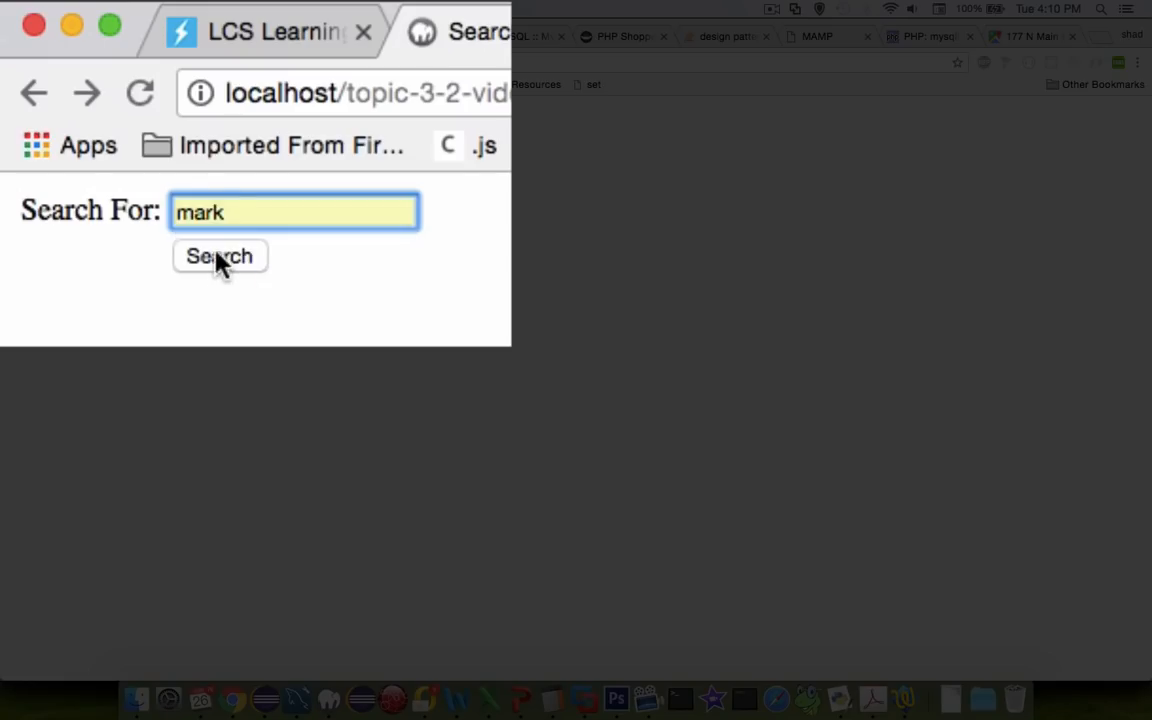
left_click(220, 256)
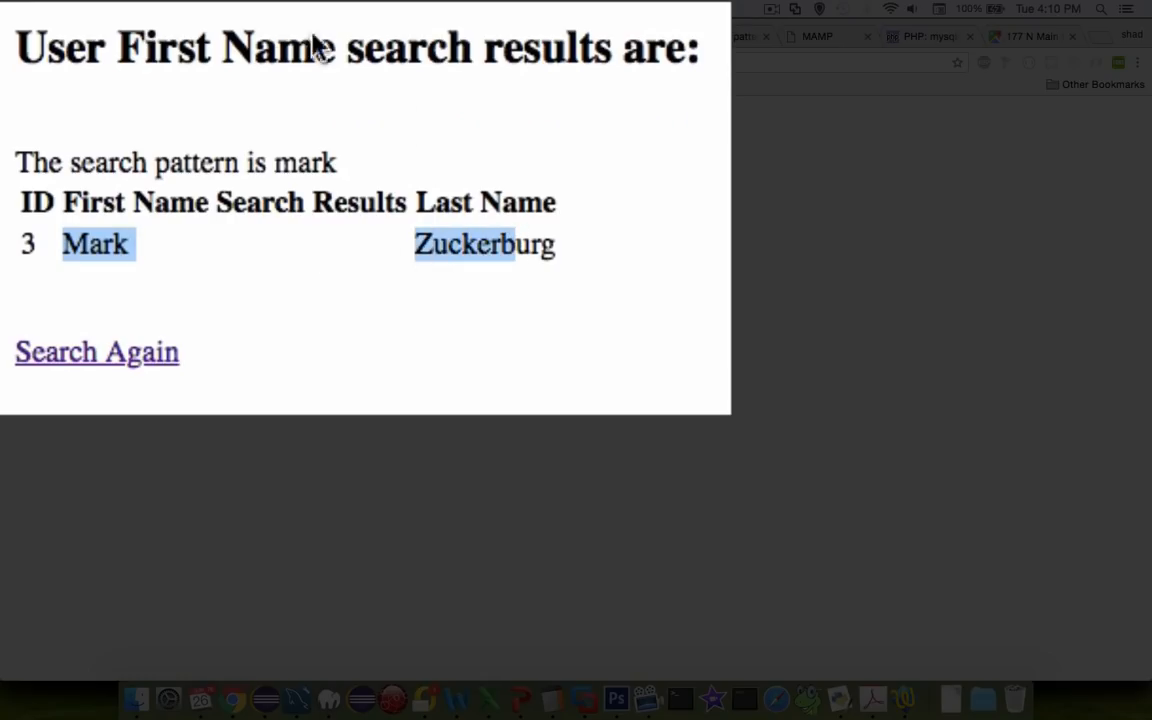
- Search again for 'ken', ending on a page reporting no users were found
left_click(96, 352)
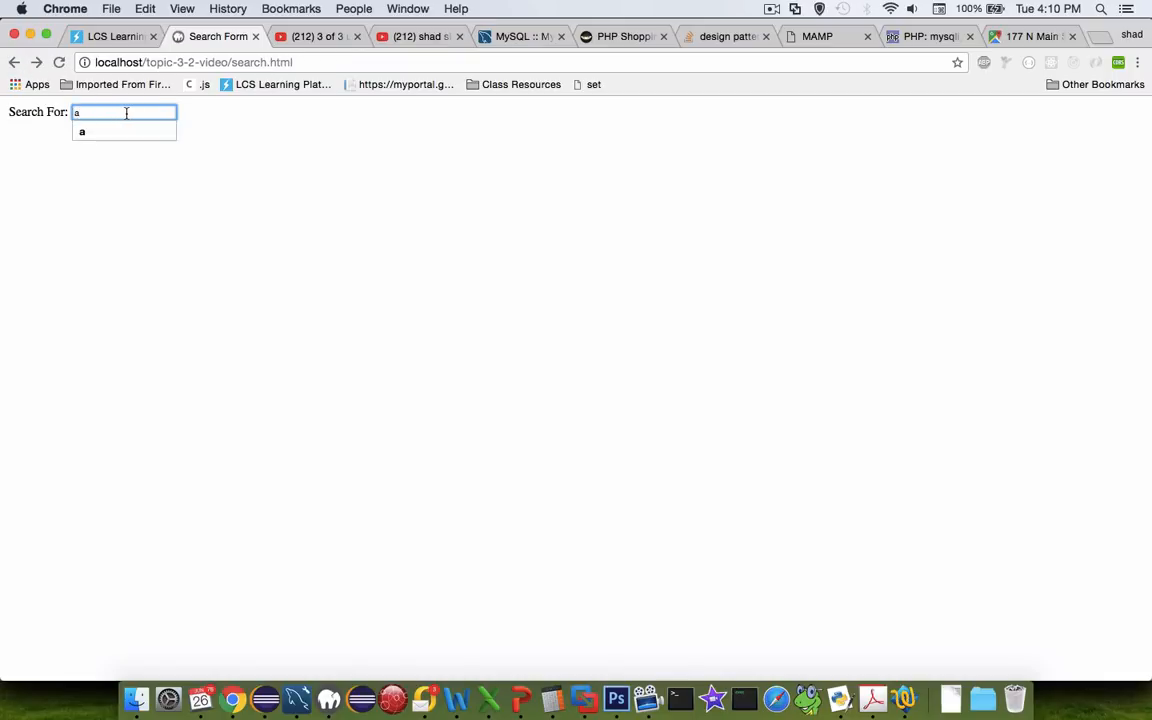
type("ken")
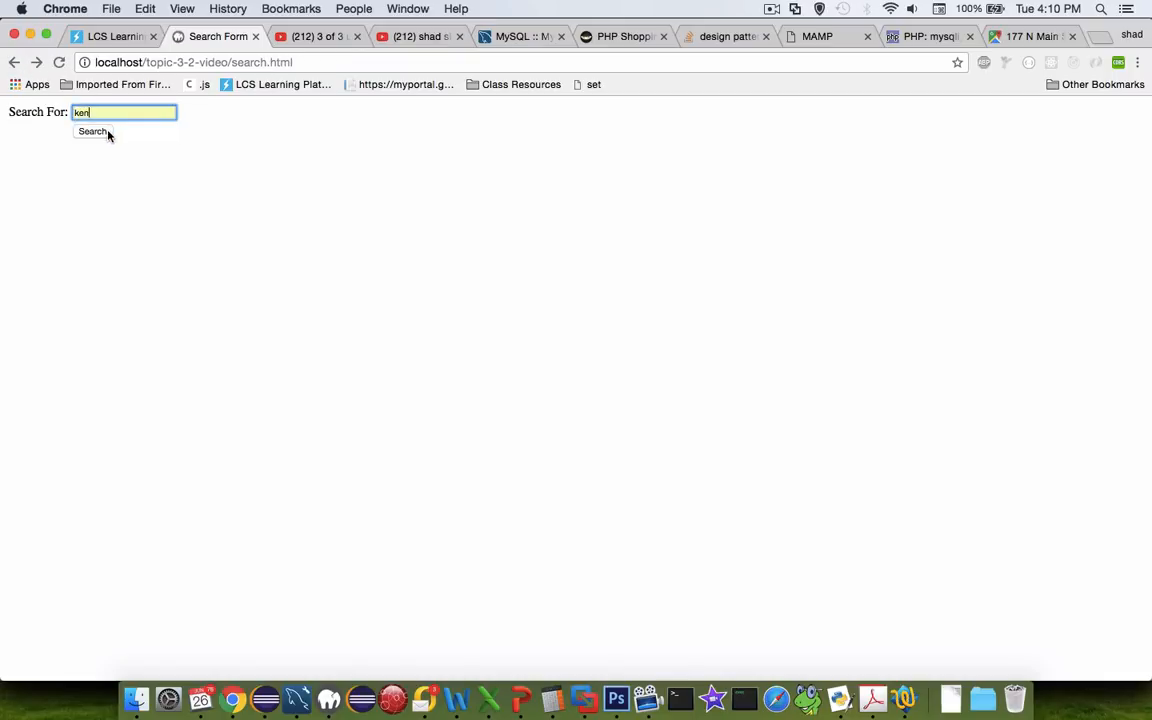
left_click(92, 132)
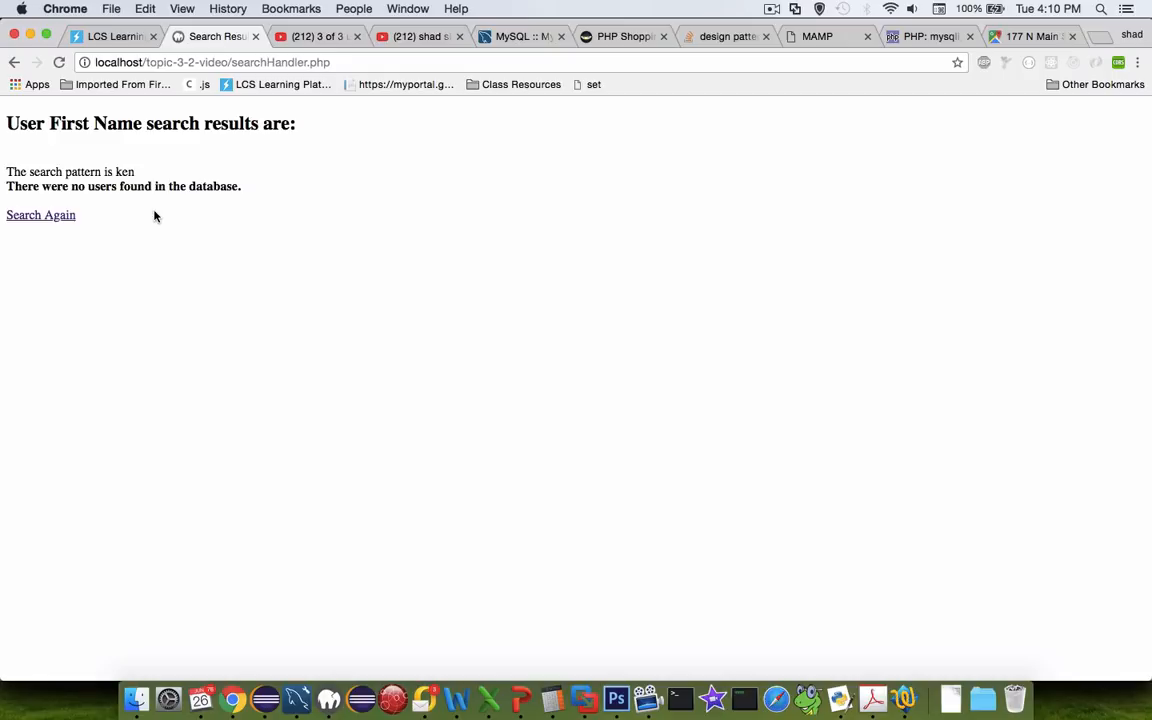
mouse_move(196, 398)
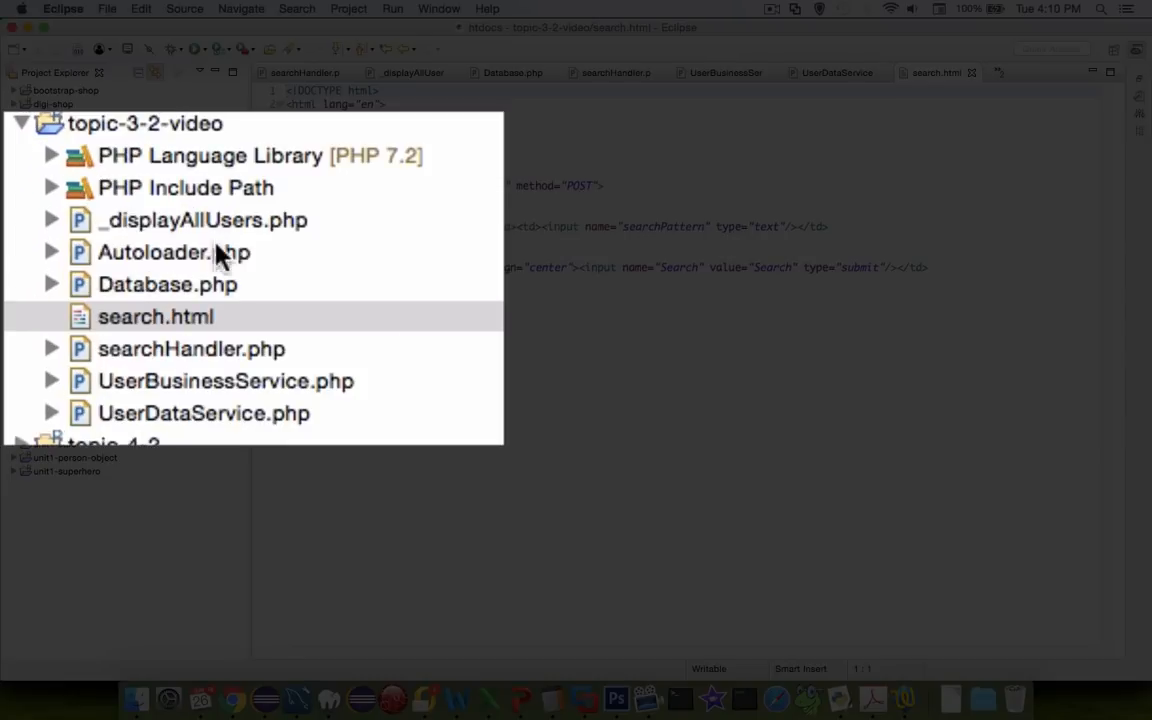
- View _displayAllUsers.php and UserBusinessService.php, returning to _displayAllUsers.php
double_click(204, 220)
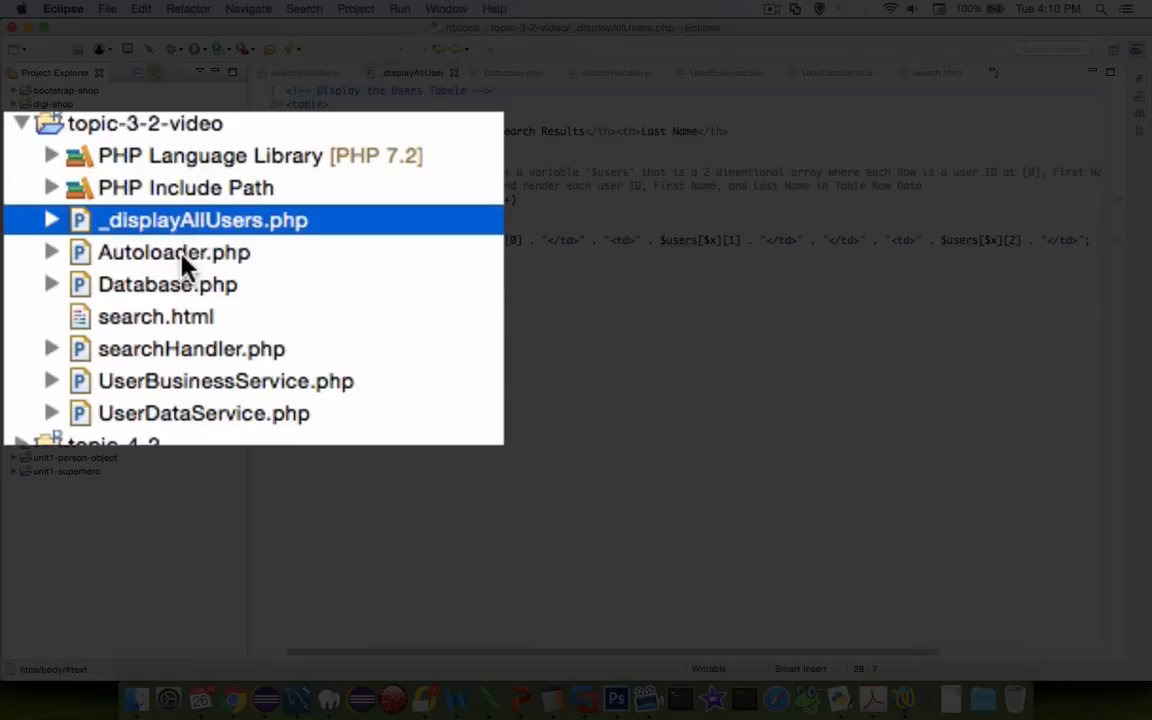
mouse_move(176, 330)
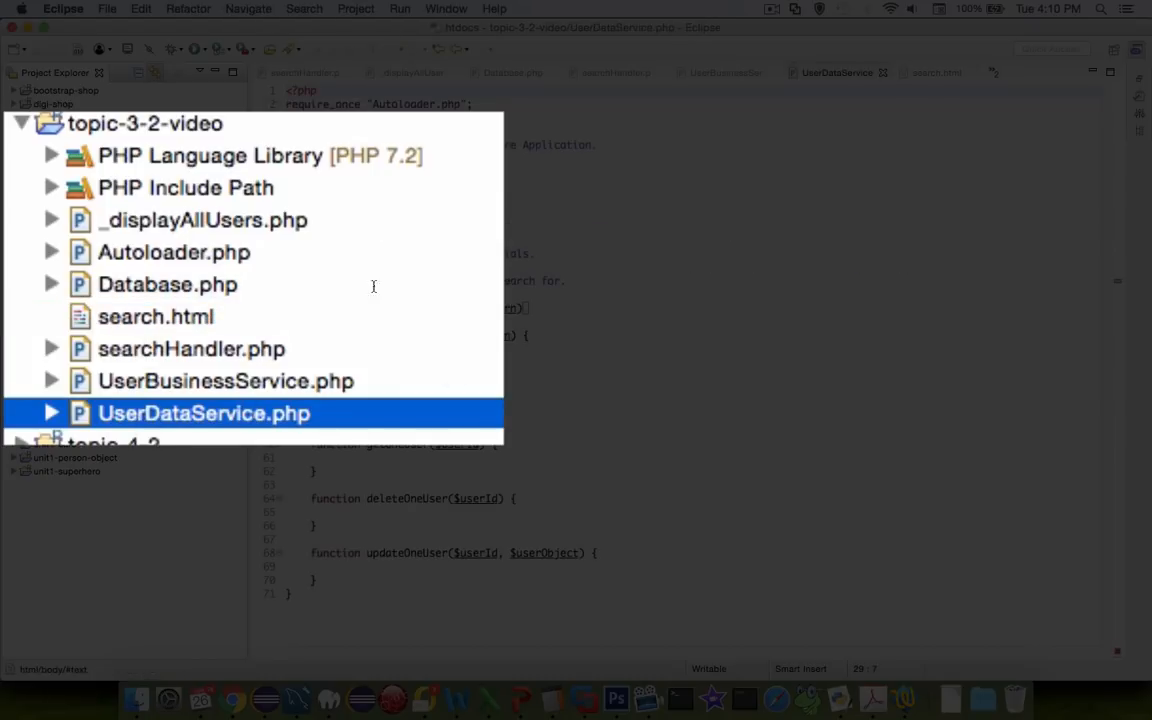
mouse_move(460, 560)
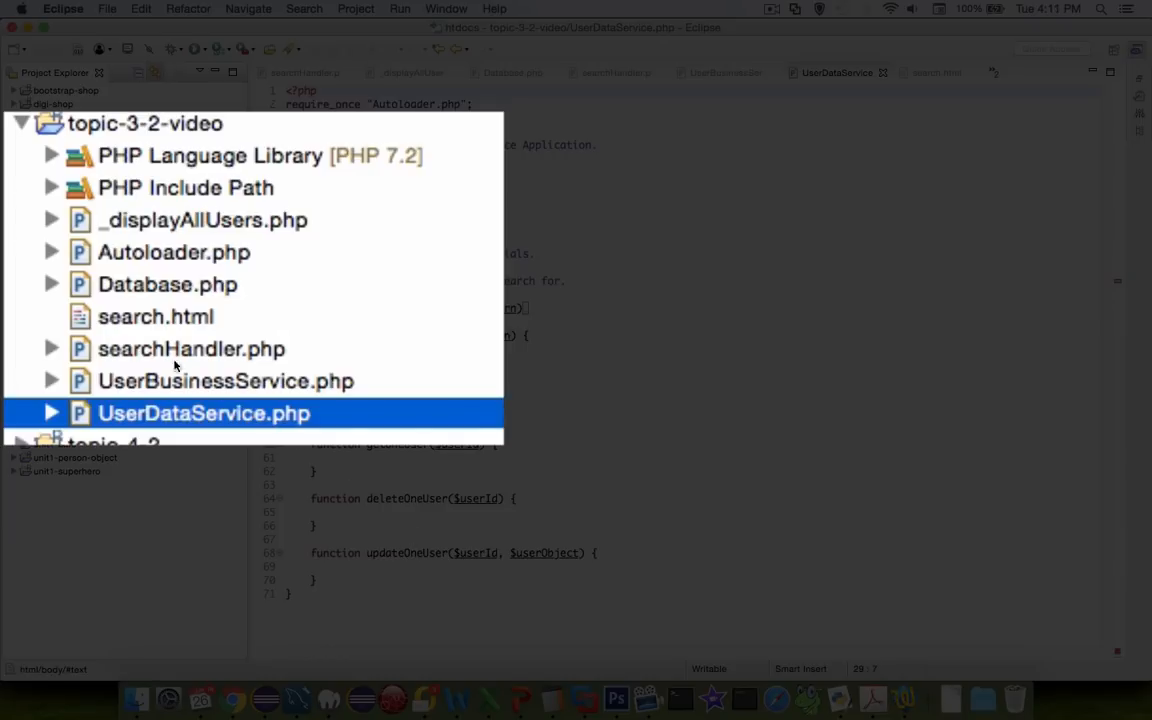
left_click(224, 380)
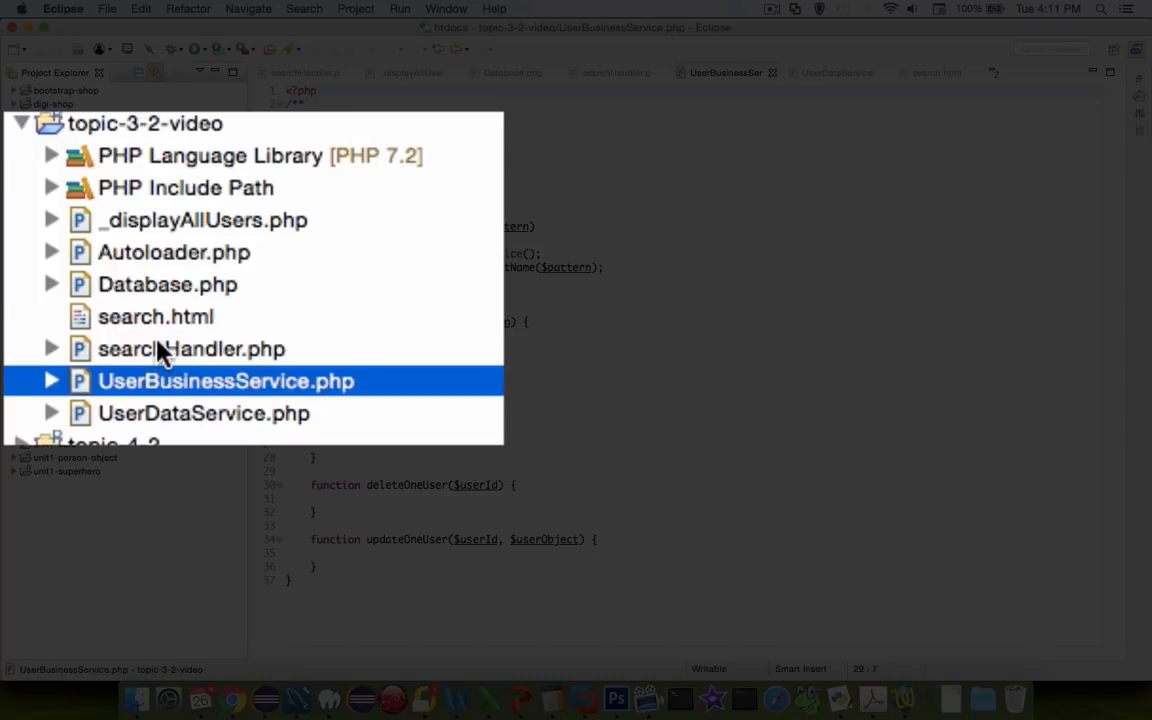
left_click(204, 220)
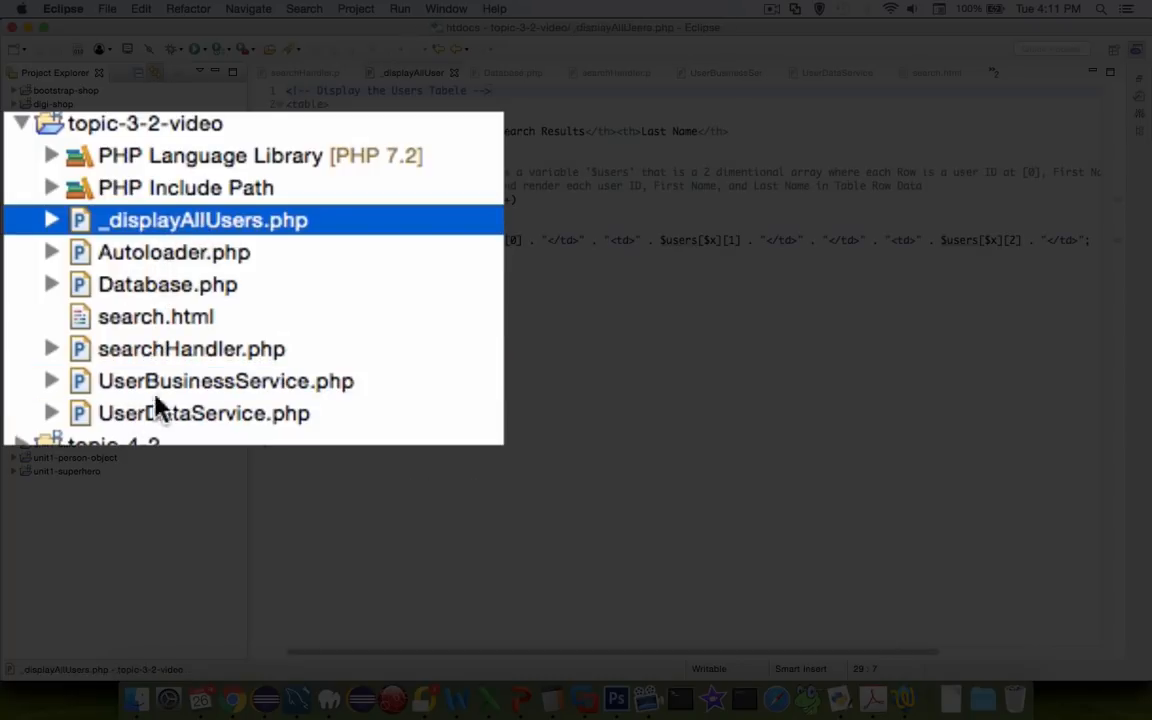
mouse_move(264, 448)
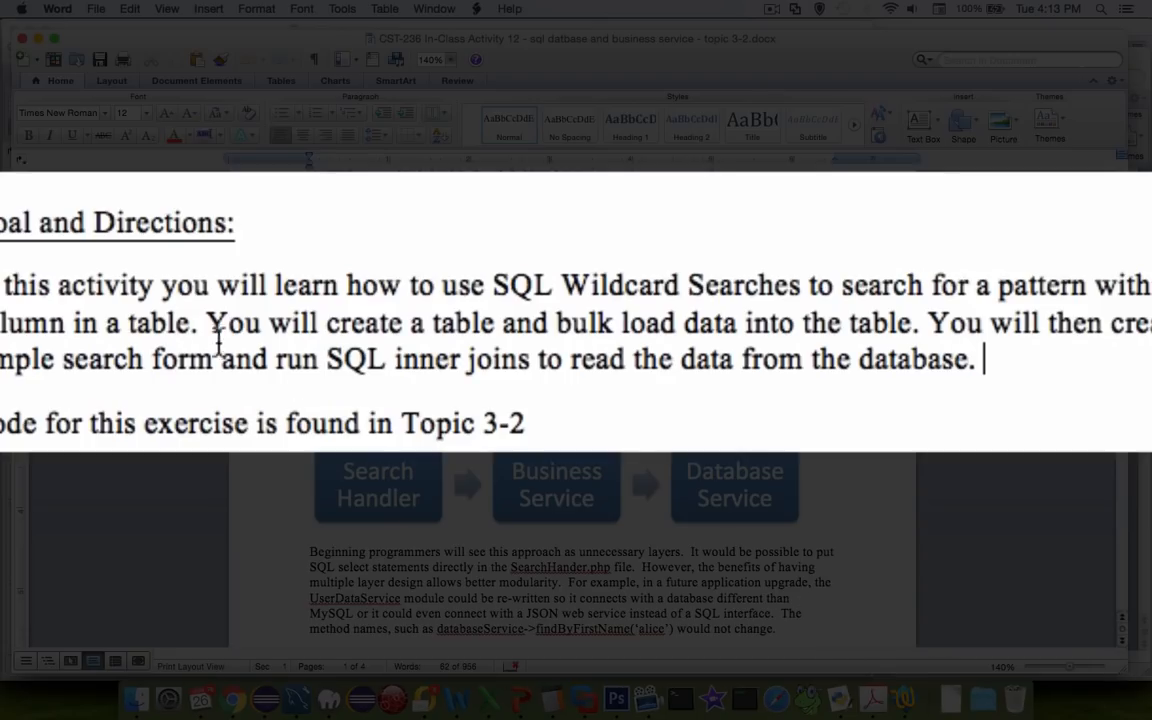
mouse_move(164, 288)
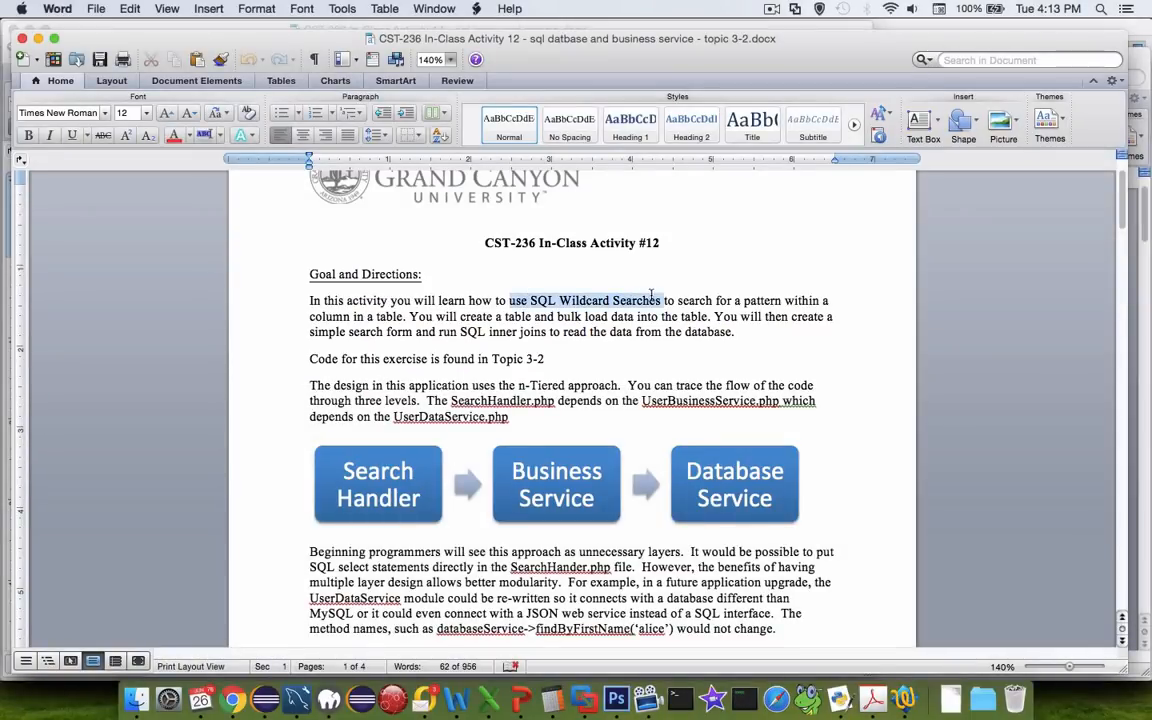
left_click_drag(660, 300, 780, 300)
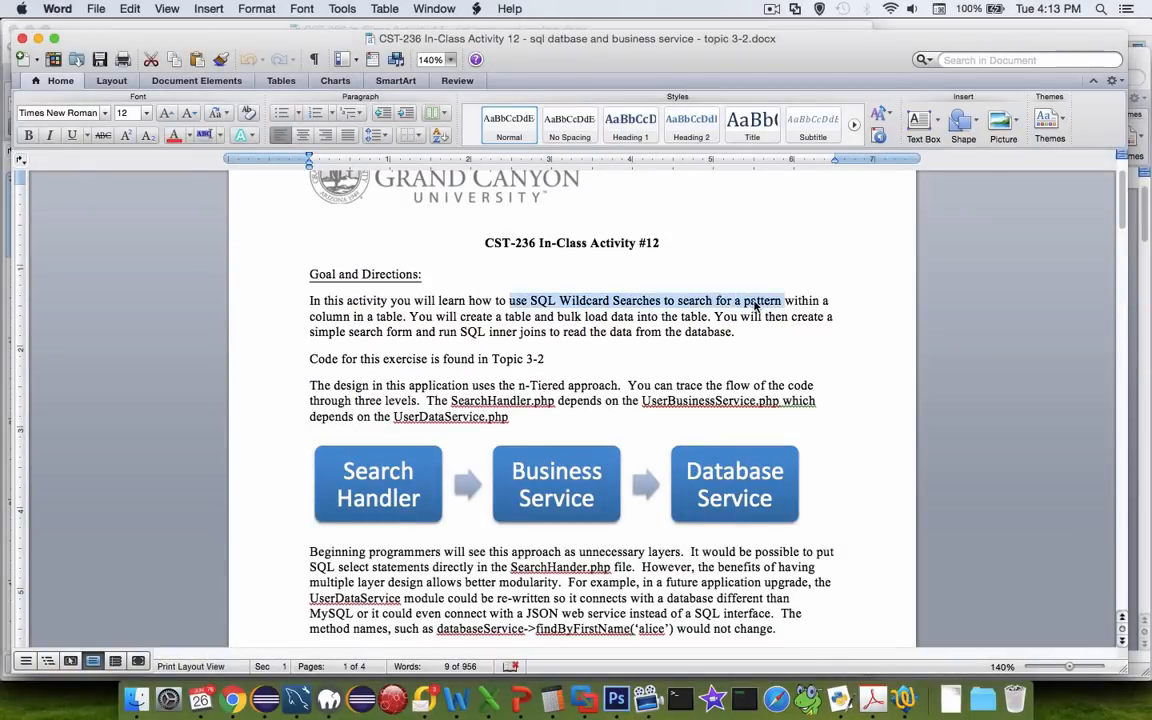
mouse_move(682, 332)
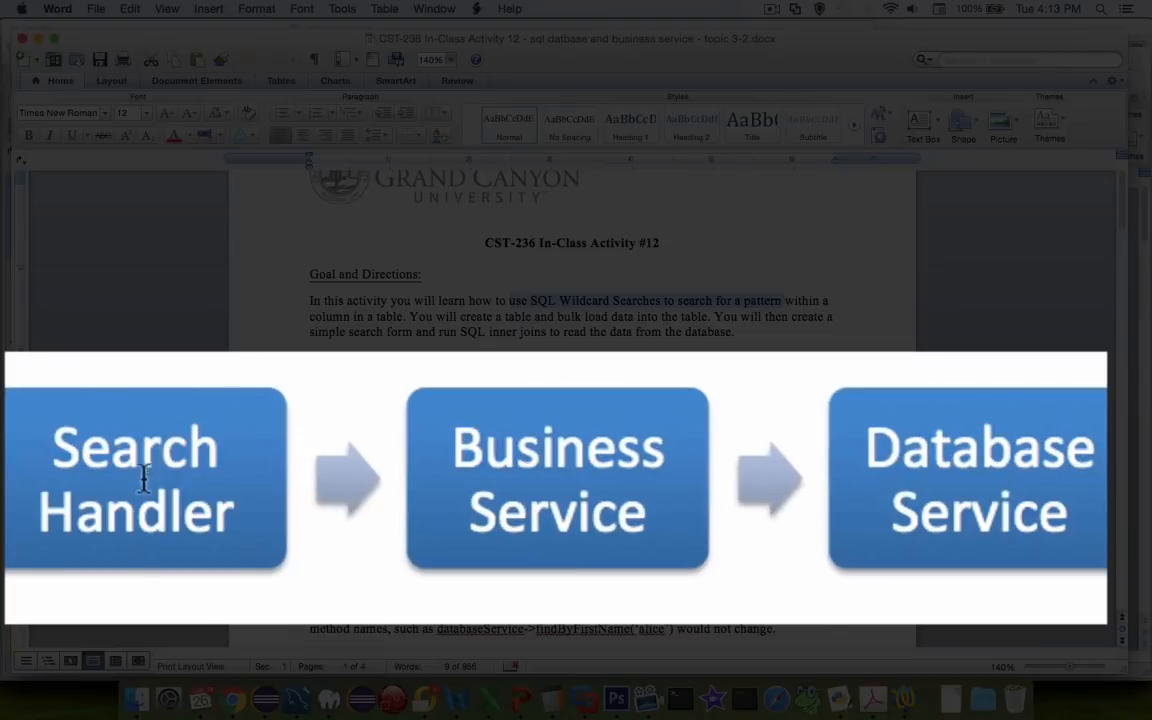
mouse_move(476, 456)
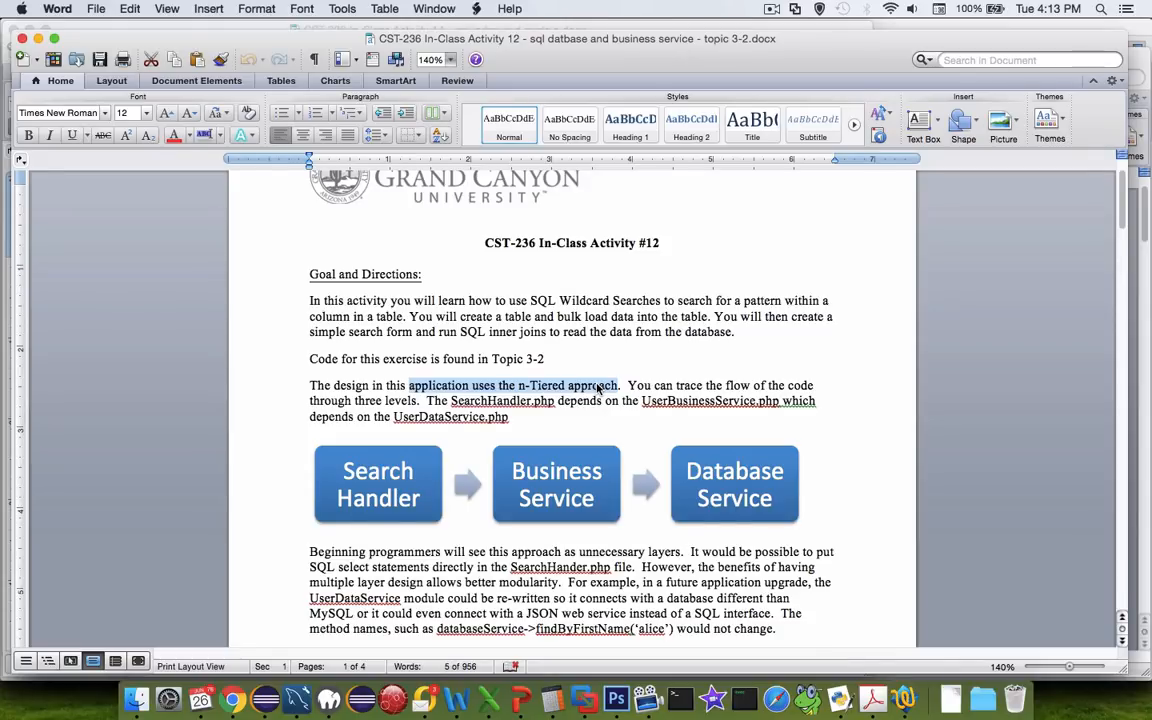
scroll("down", 3)
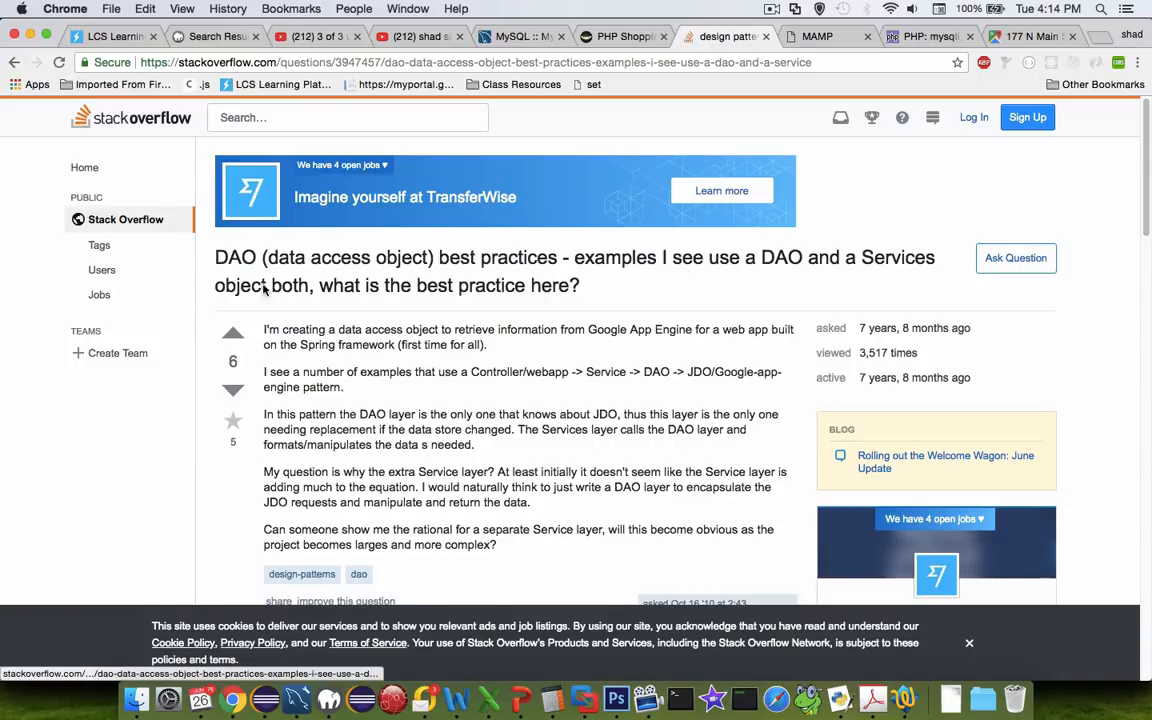
- Read down to the accepted answer, highlighting the Controller to Service to DAO layer chain
scroll("down", 3)
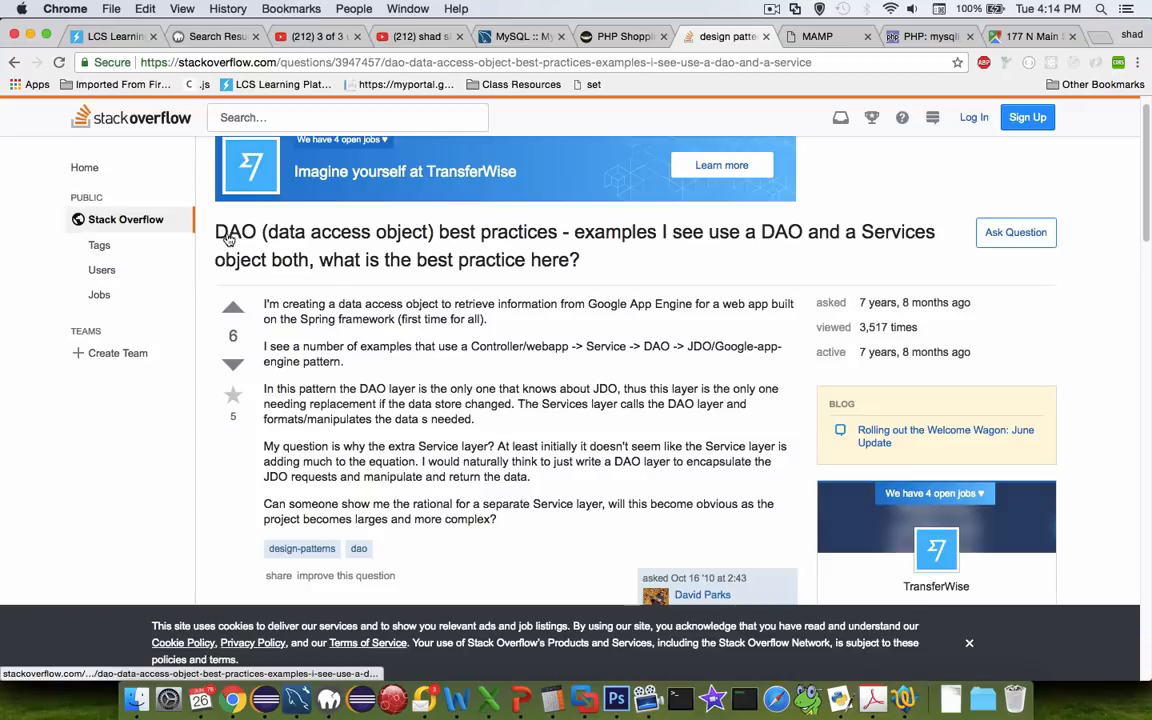
mouse_move(324, 246)
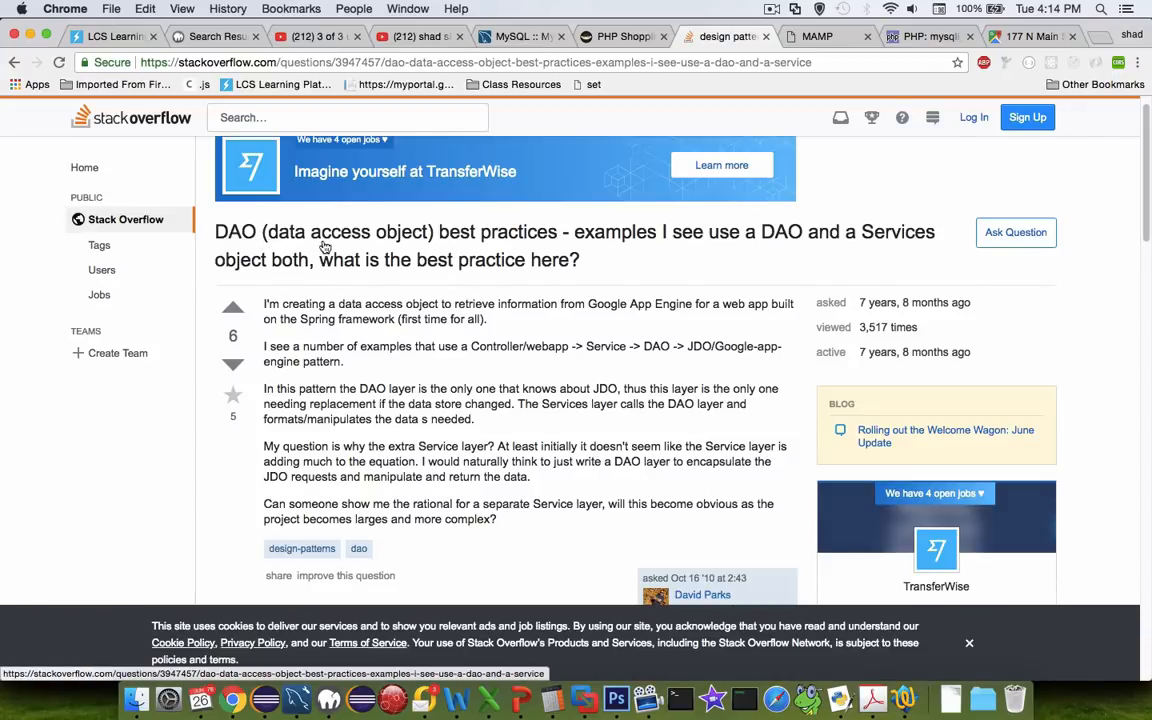
mouse_move(776, 248)
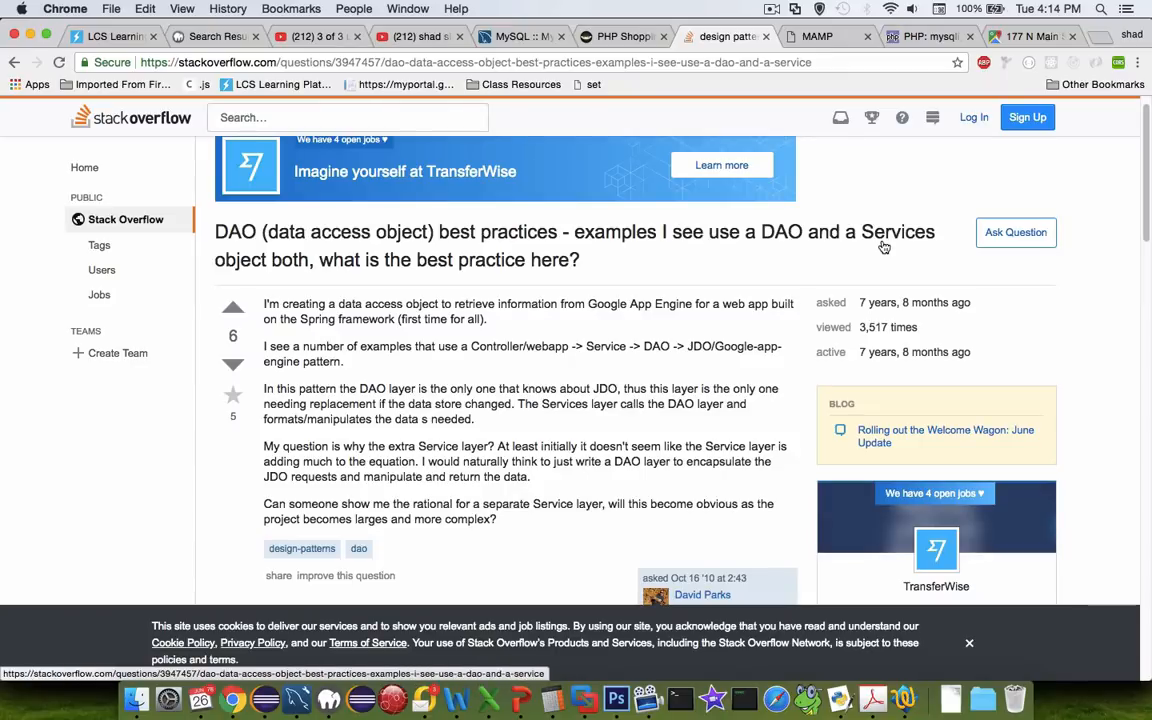
mouse_move(472, 282)
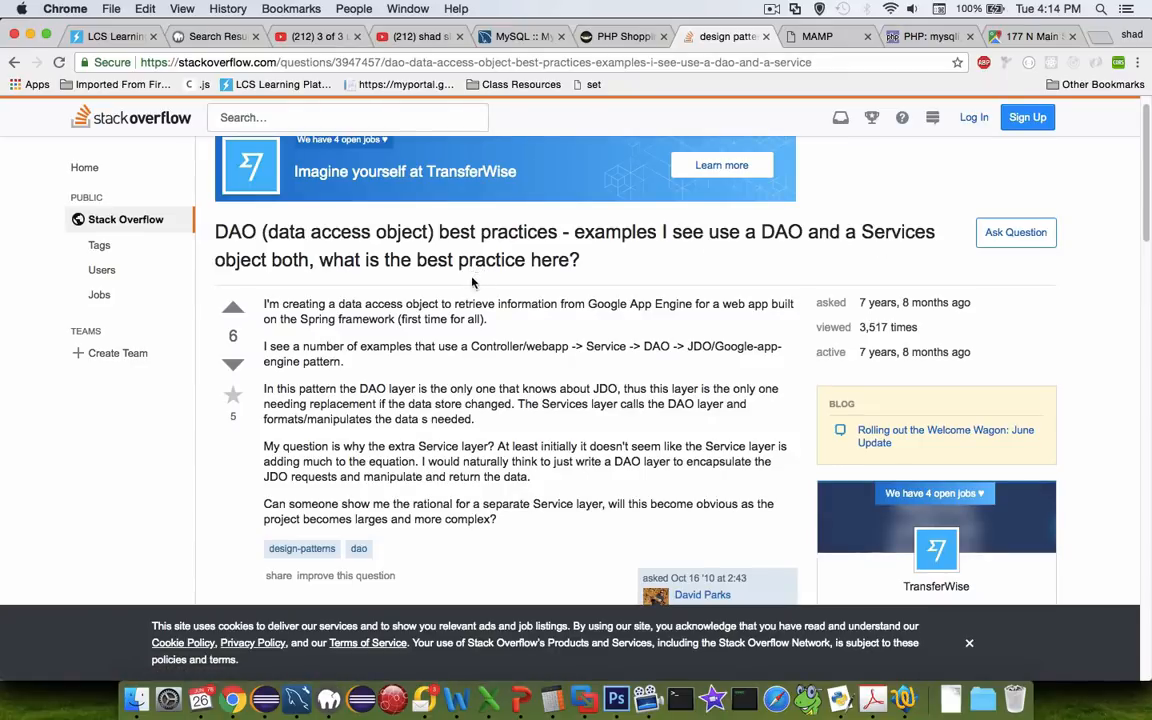
mouse_move(480, 348)
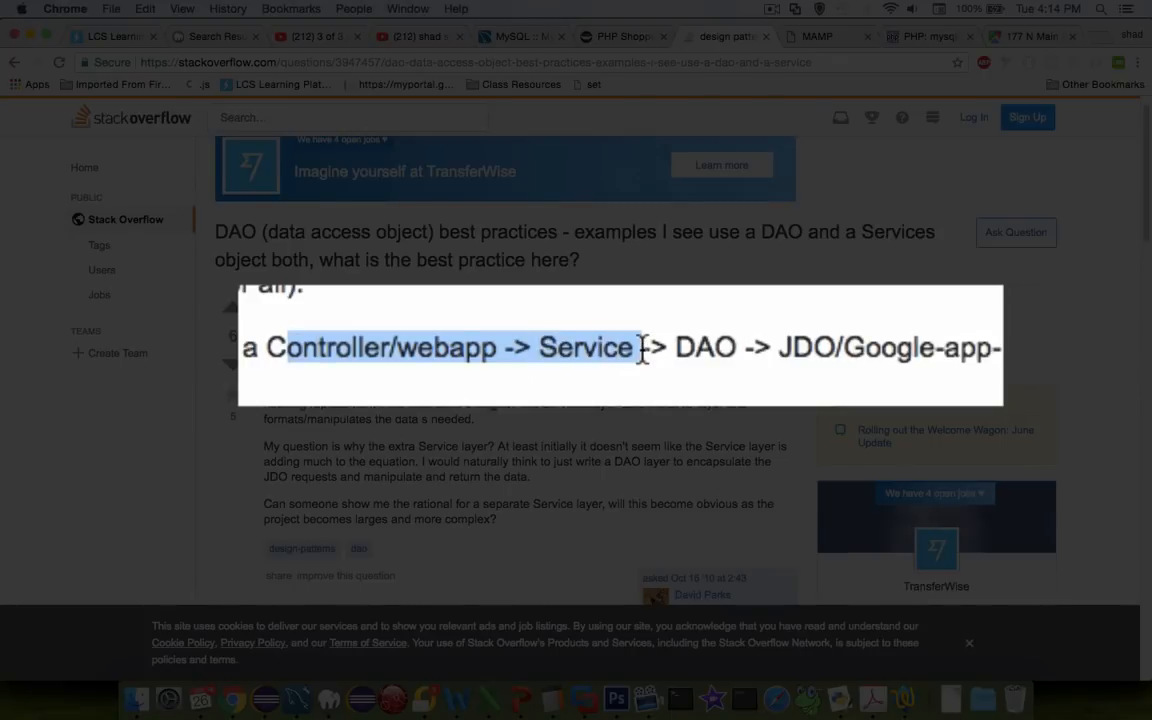
left_click_drag(640, 348, 856, 348)
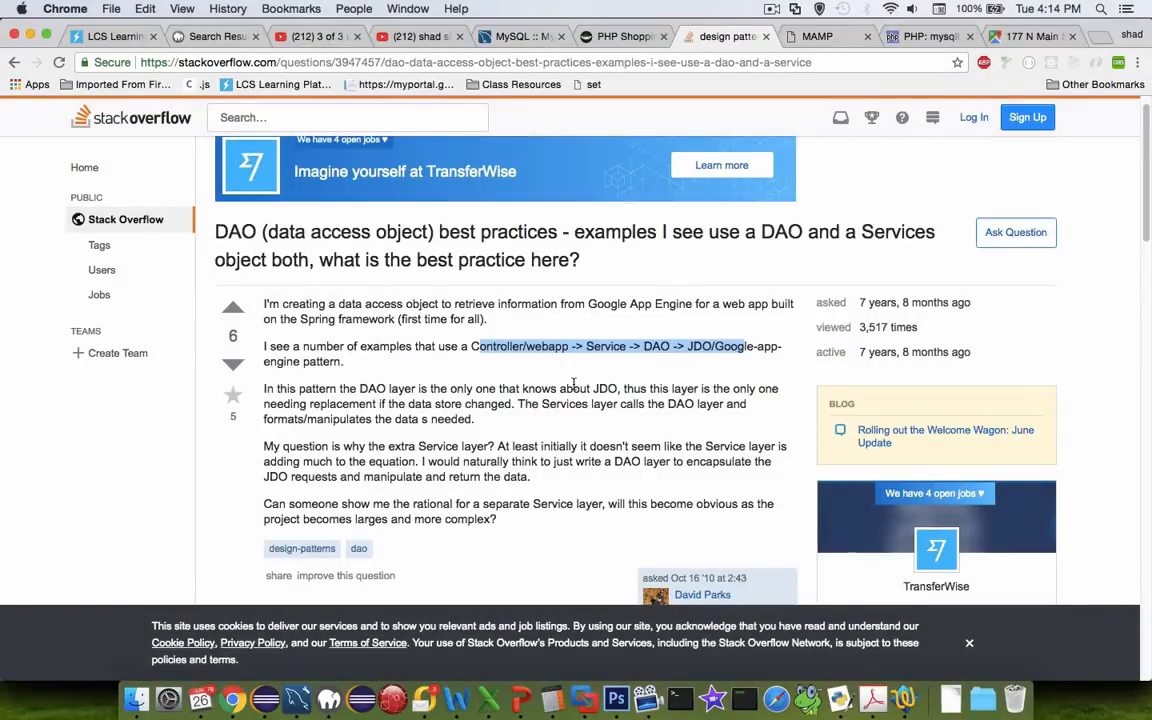
mouse_move(348, 448)
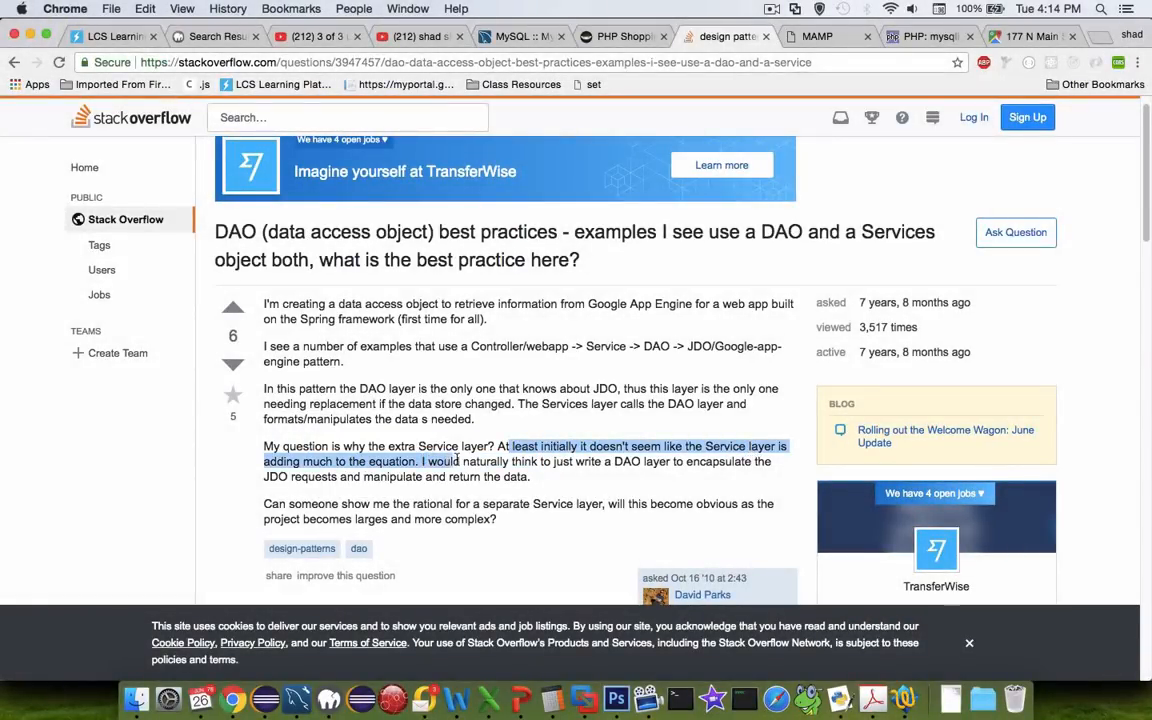
scroll("down", 3)
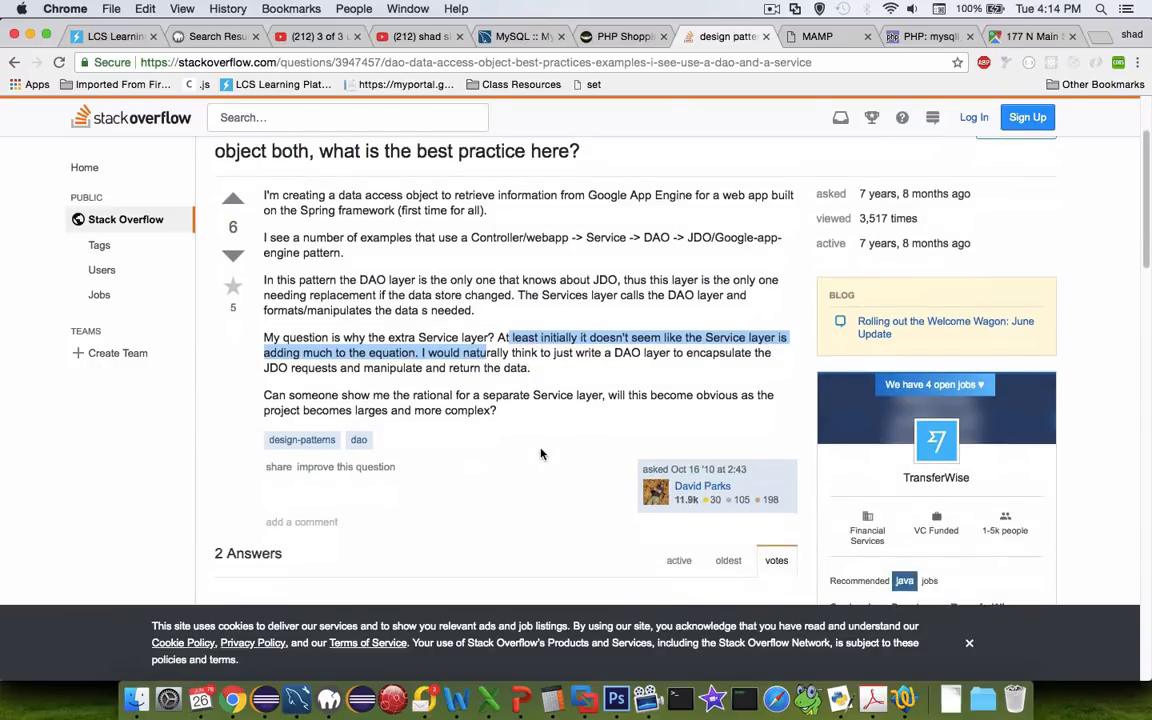
scroll("down", 3)
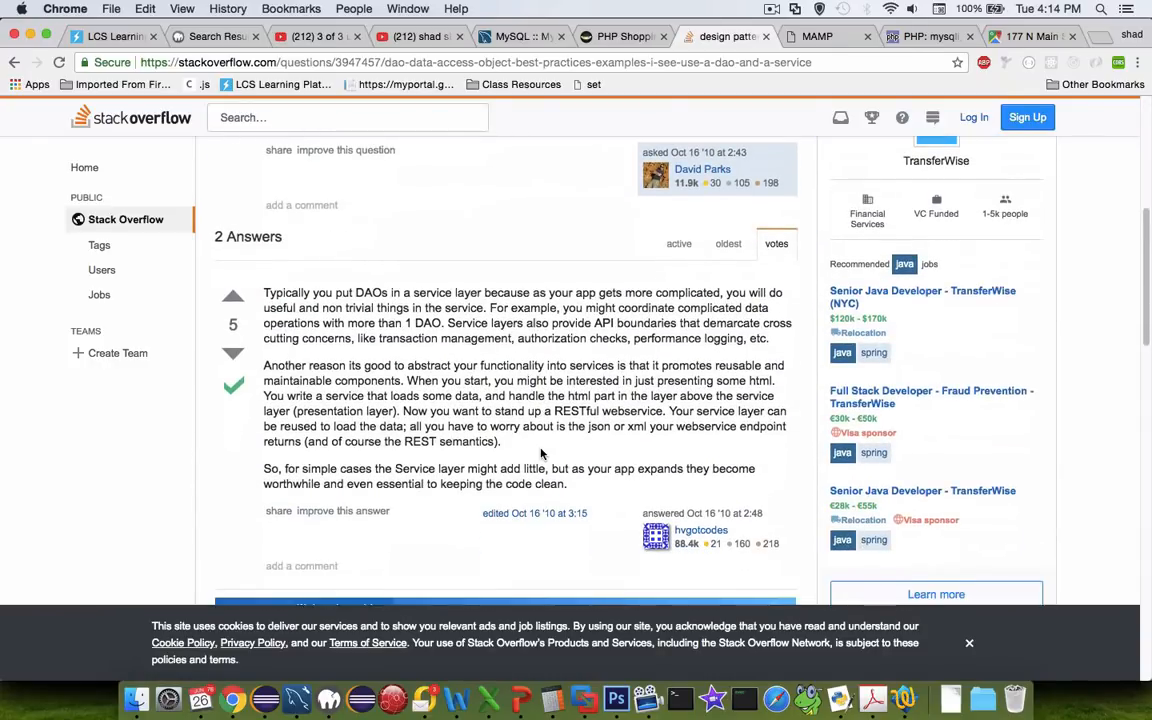
scroll("down", 3)
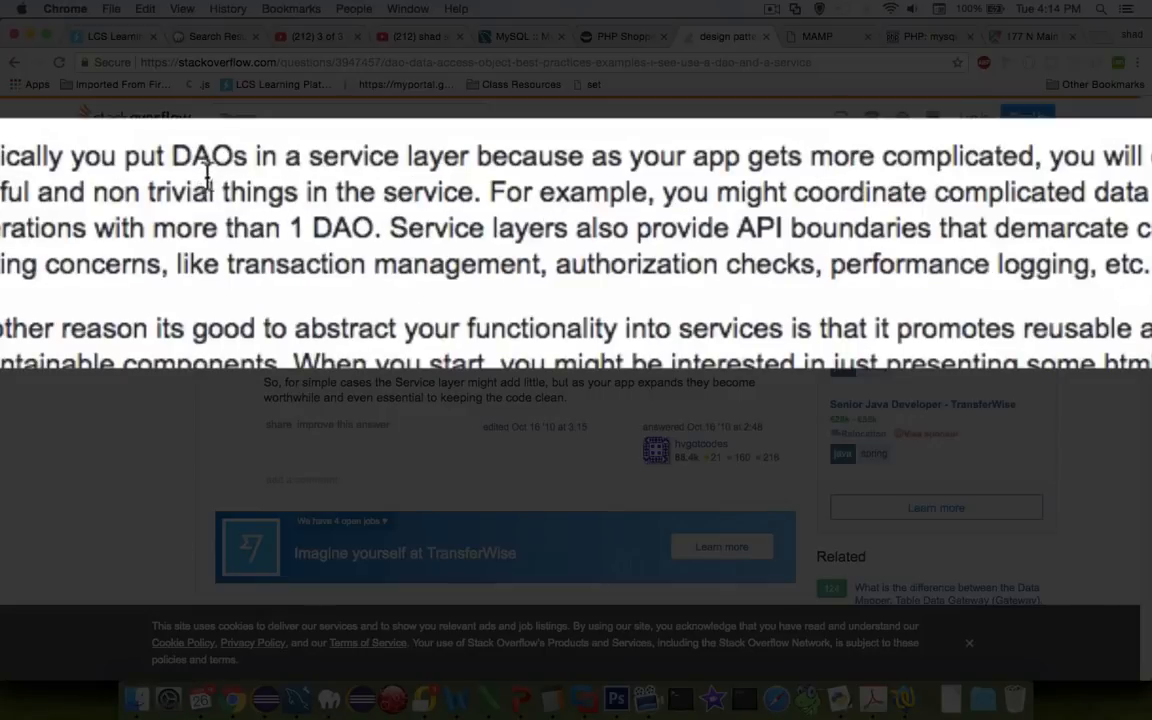
mouse_move(708, 210)
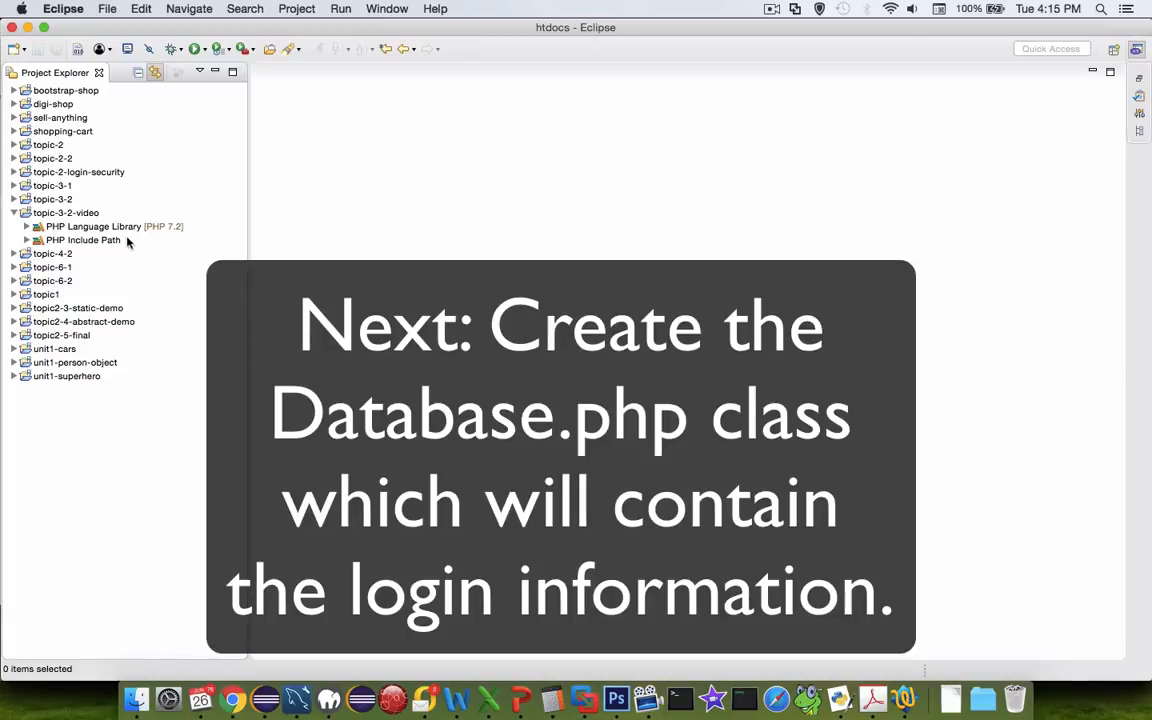
- Create a new PHP file named Database.php in the topic-3-2-video project
left_click(66, 212)
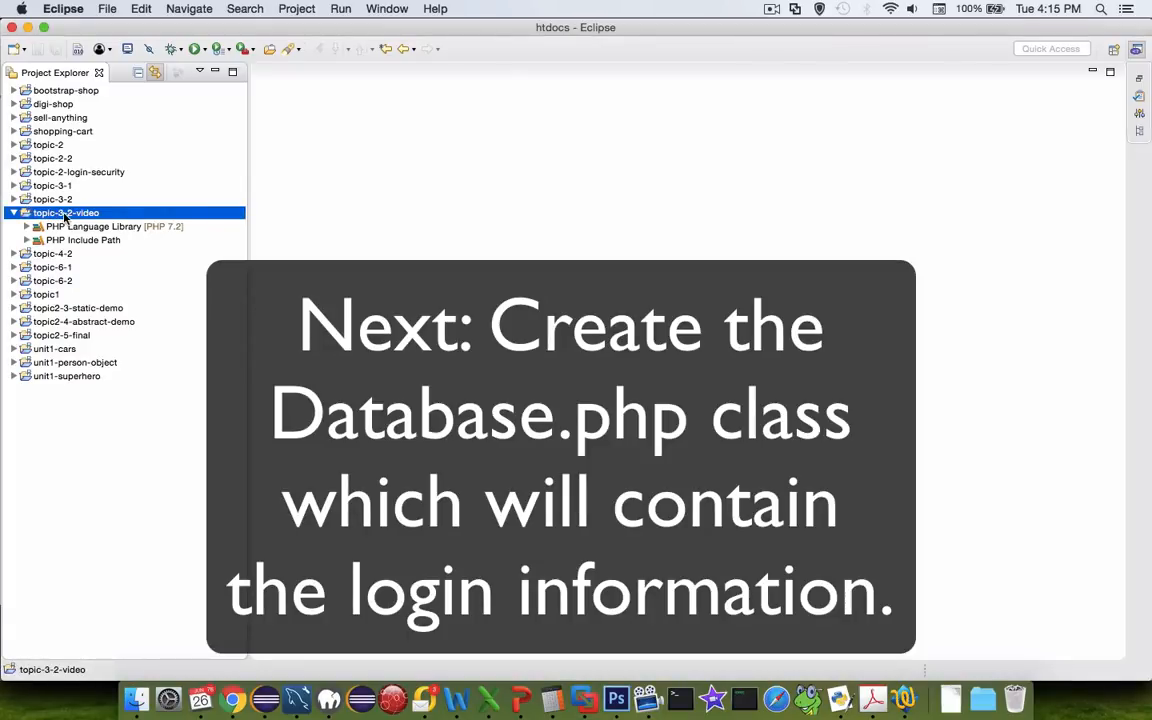
right_click(66, 212)
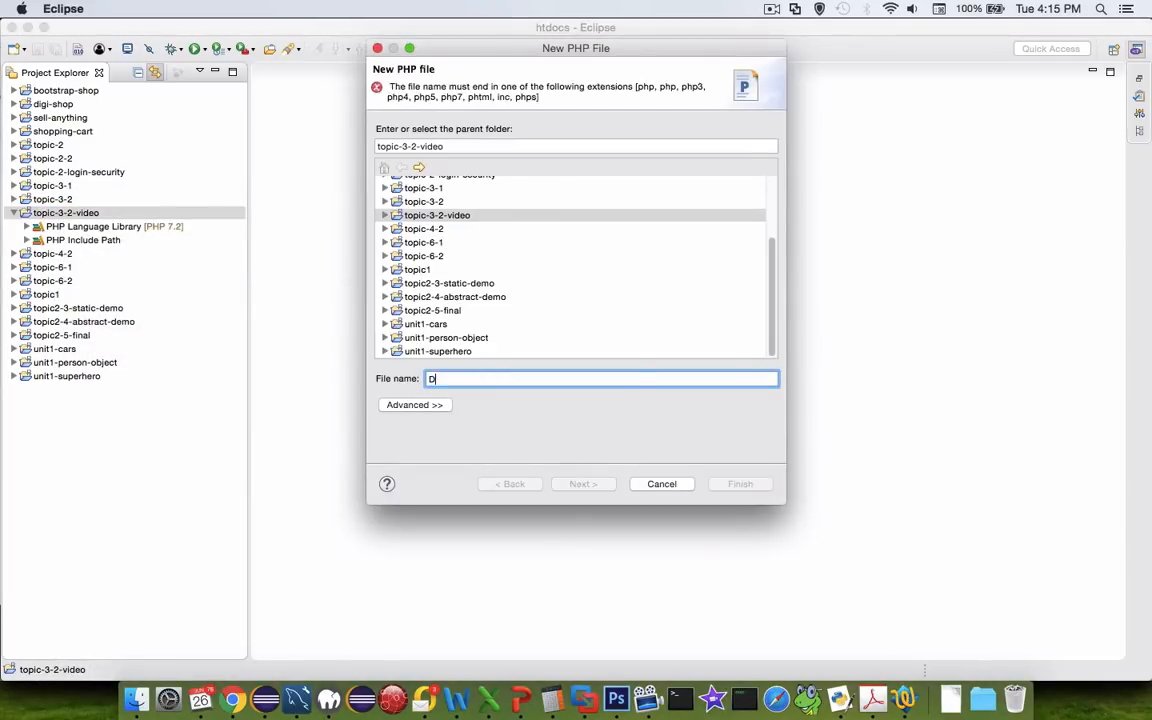
type("atabase.php")
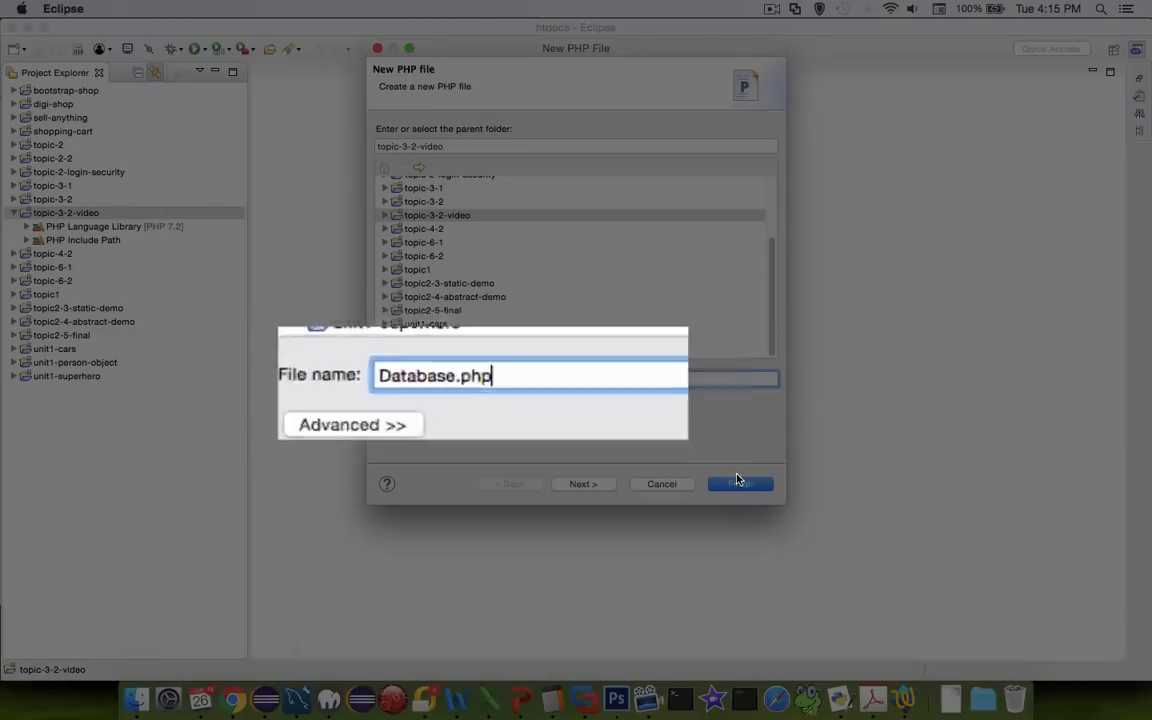
left_click(740, 482)
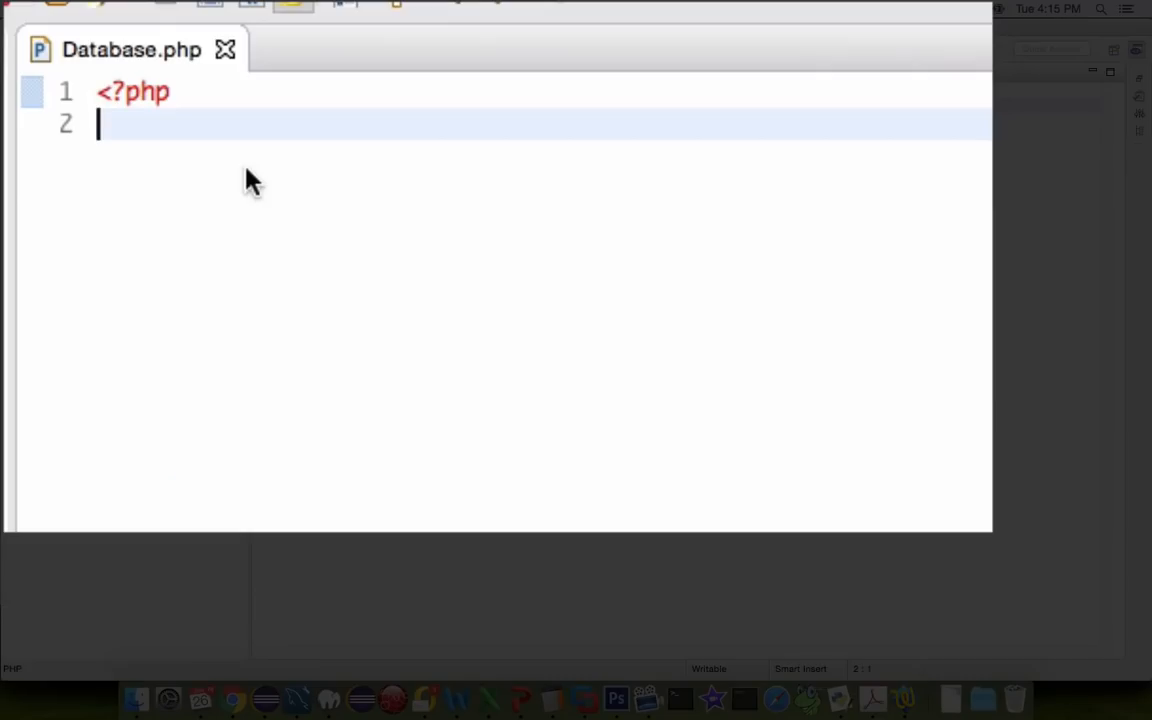
- Declare class Database with private $dbservername set to "localhost"
type("class Database")
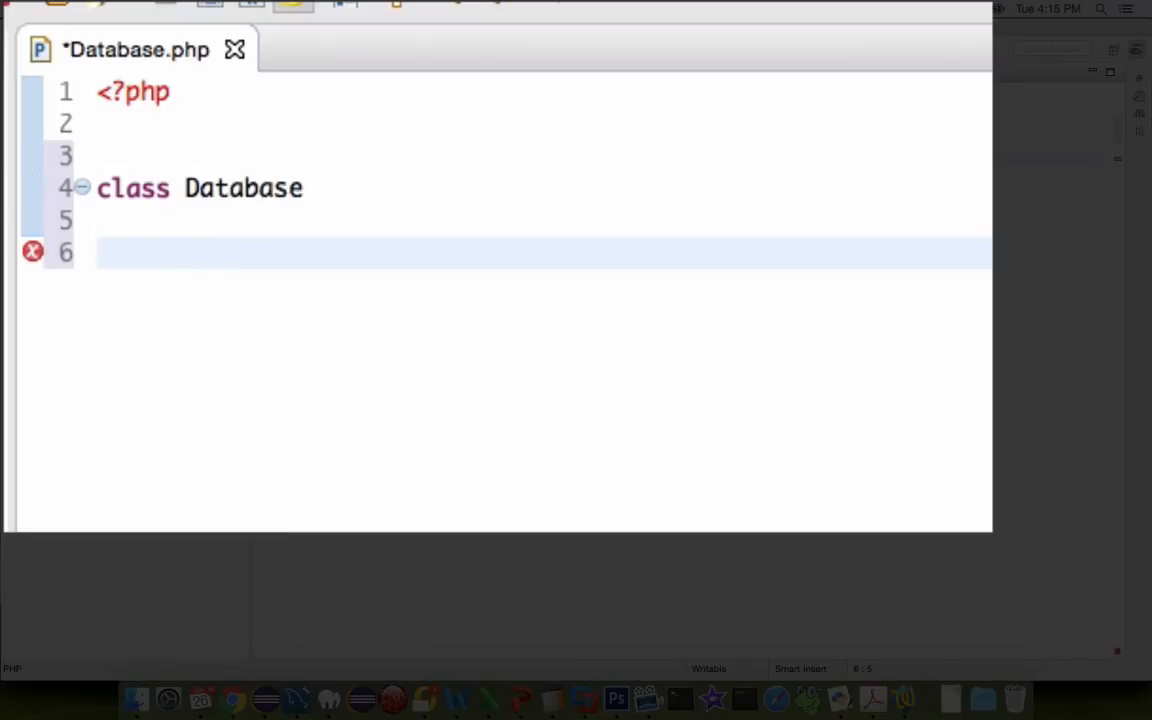
type("private $dbse")
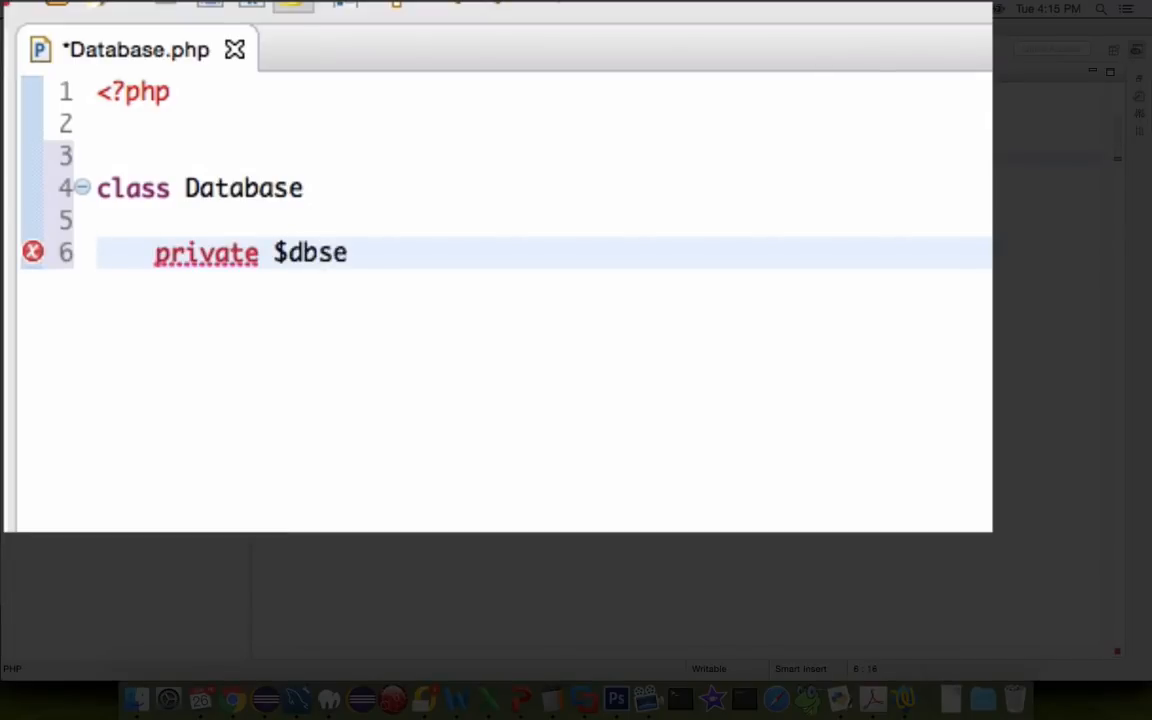
type("rvername = \"localhost\"")
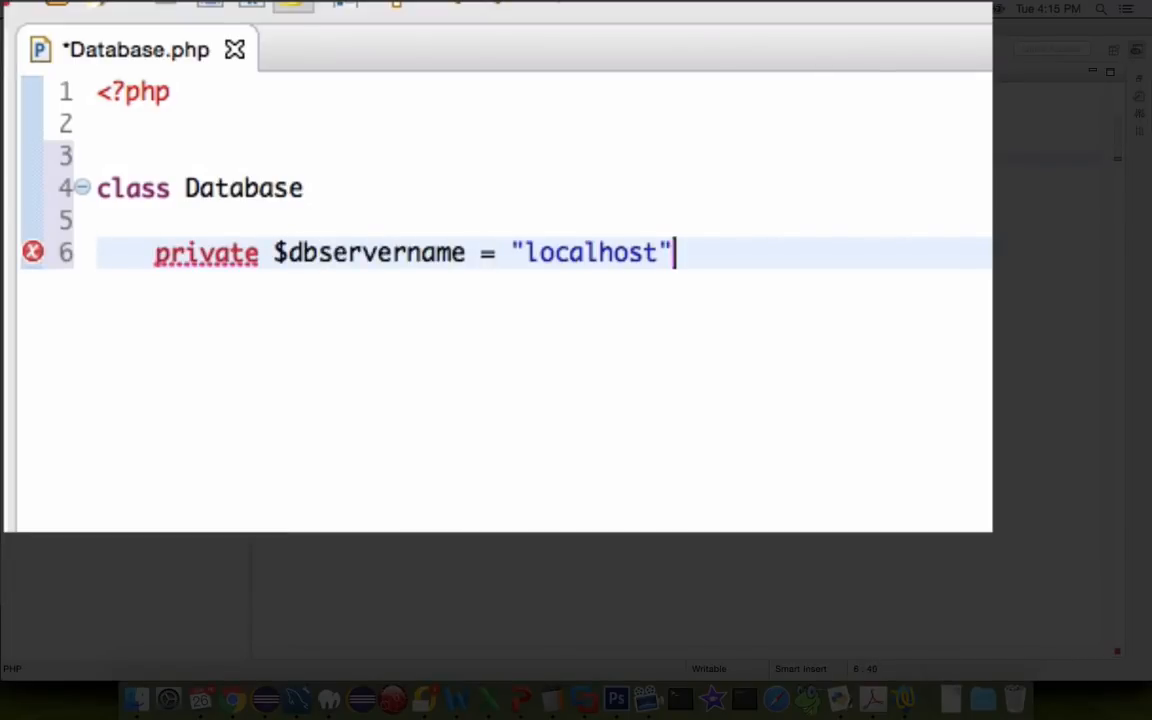
type(";")
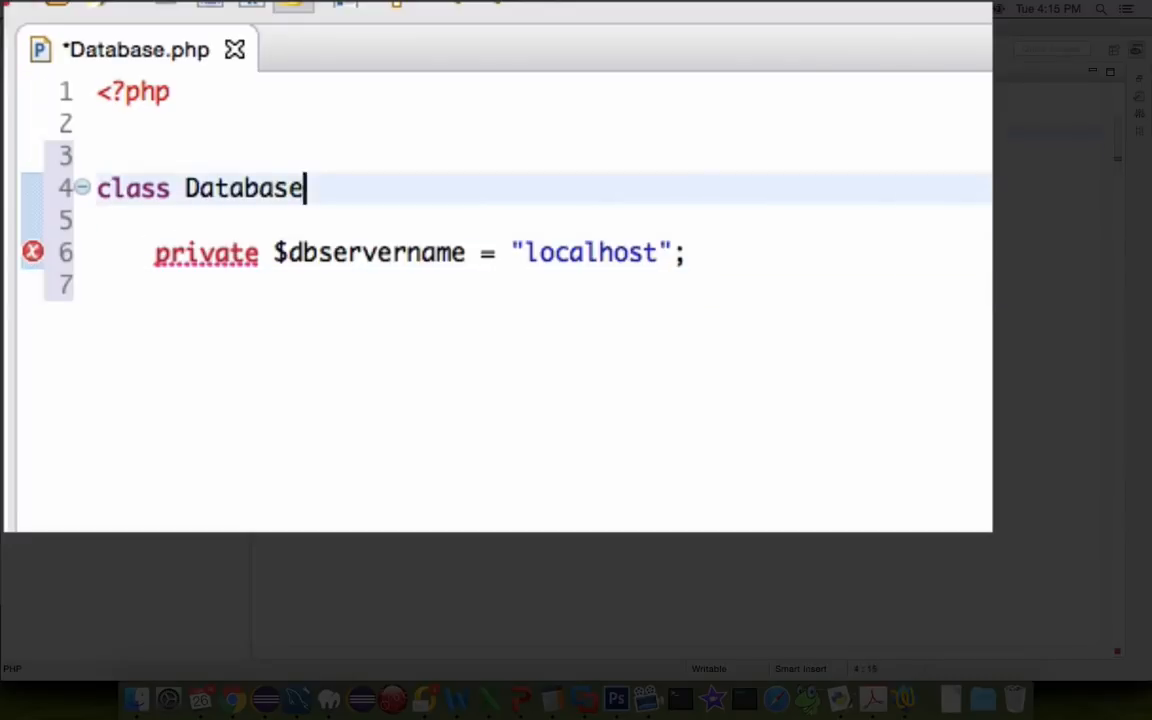
type("{")
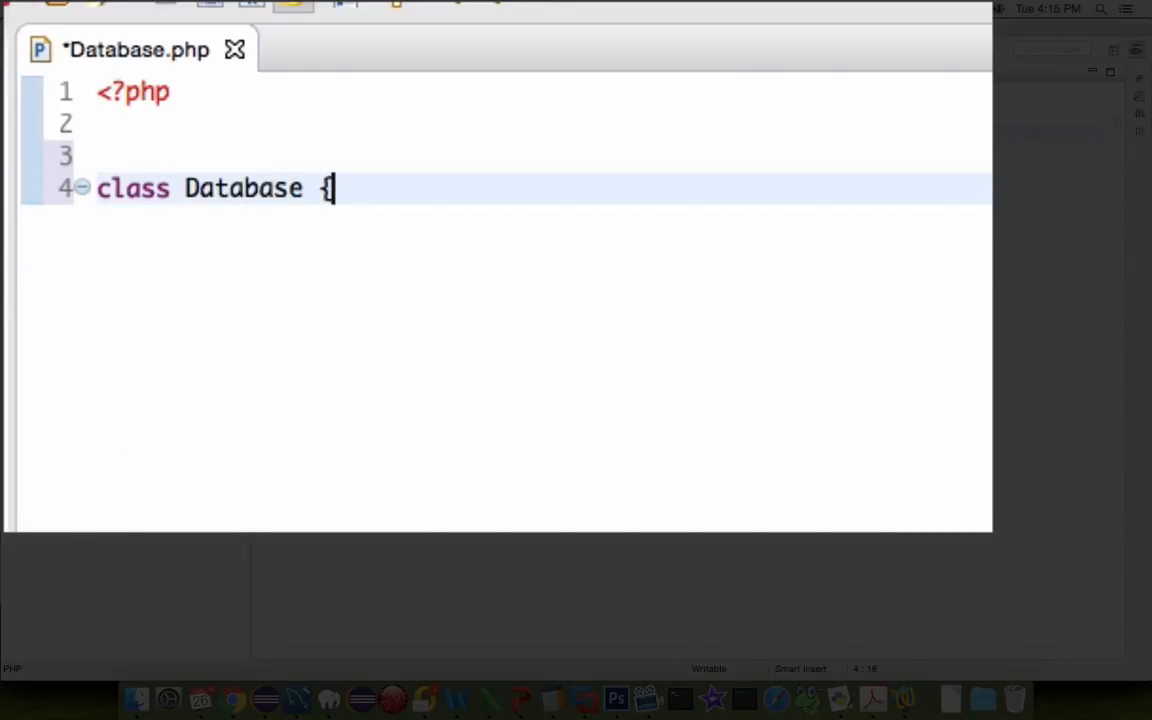
type("priva")
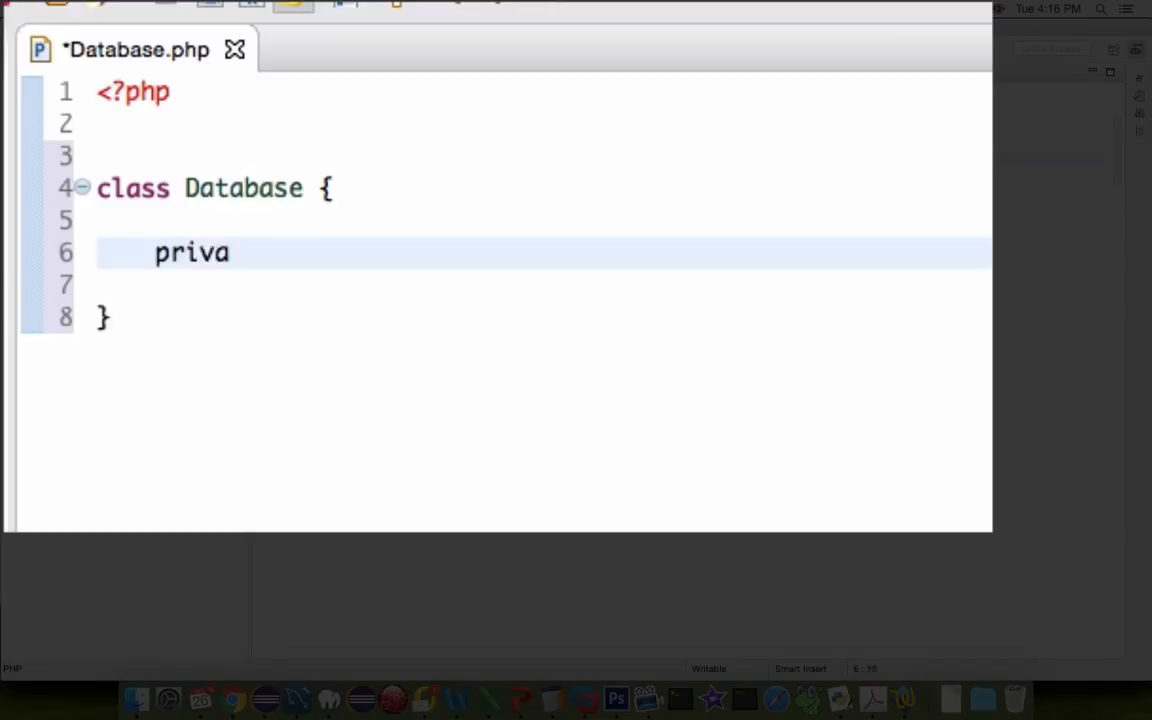
type("te $dbserver")
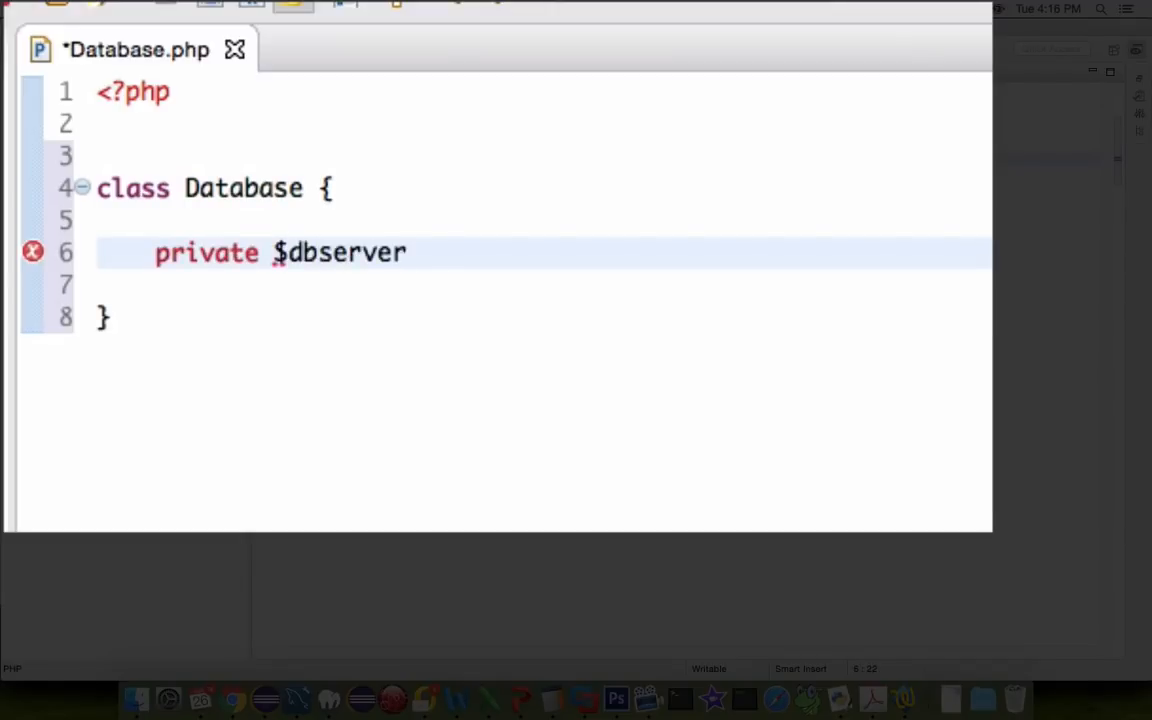
type("name = \"localhost\";")
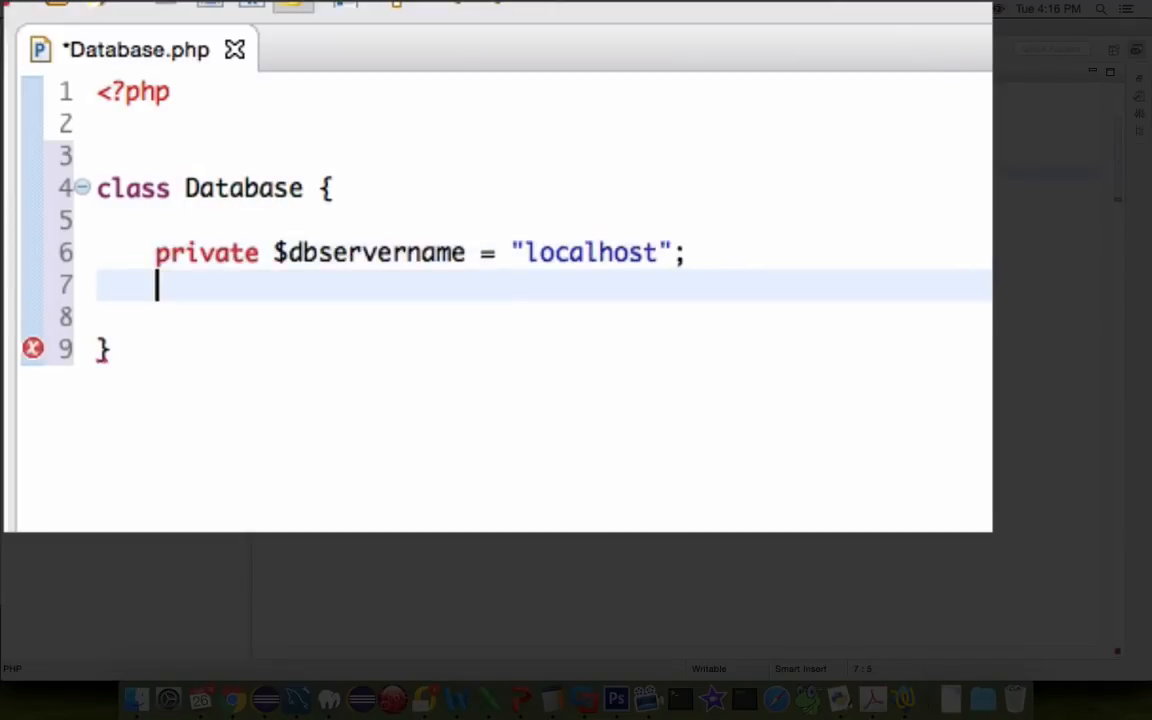
type("private $dbusername")
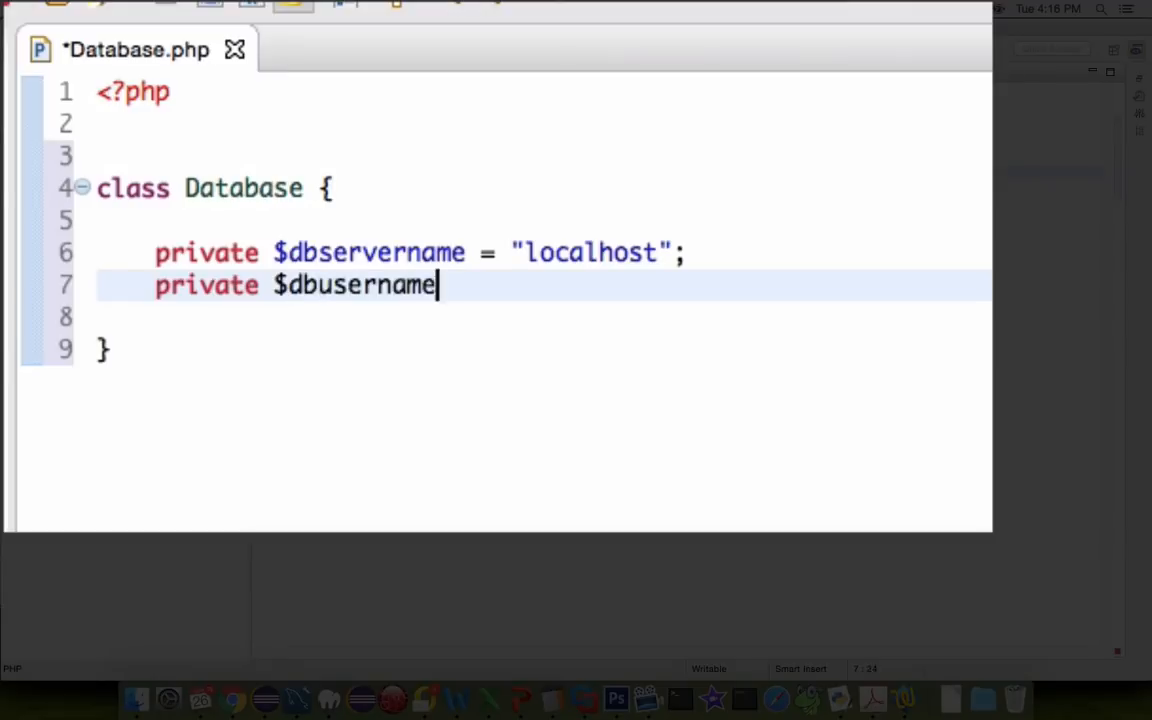
type("= \"root\";")
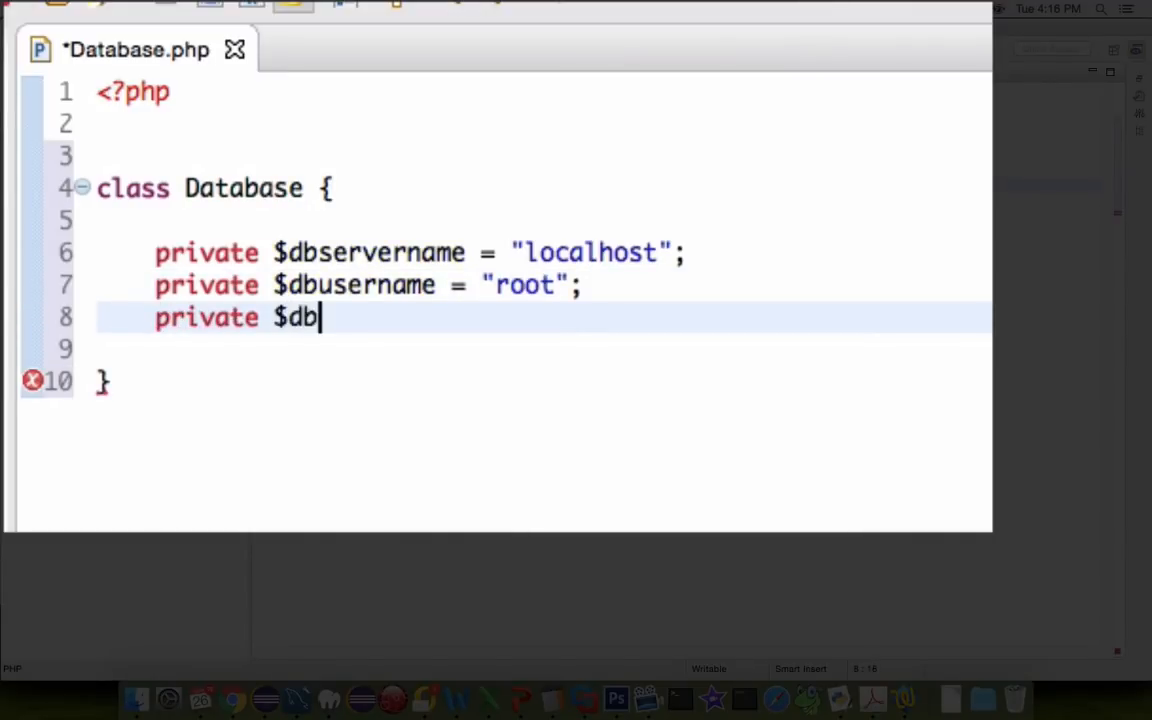
type("password = \"root\";")
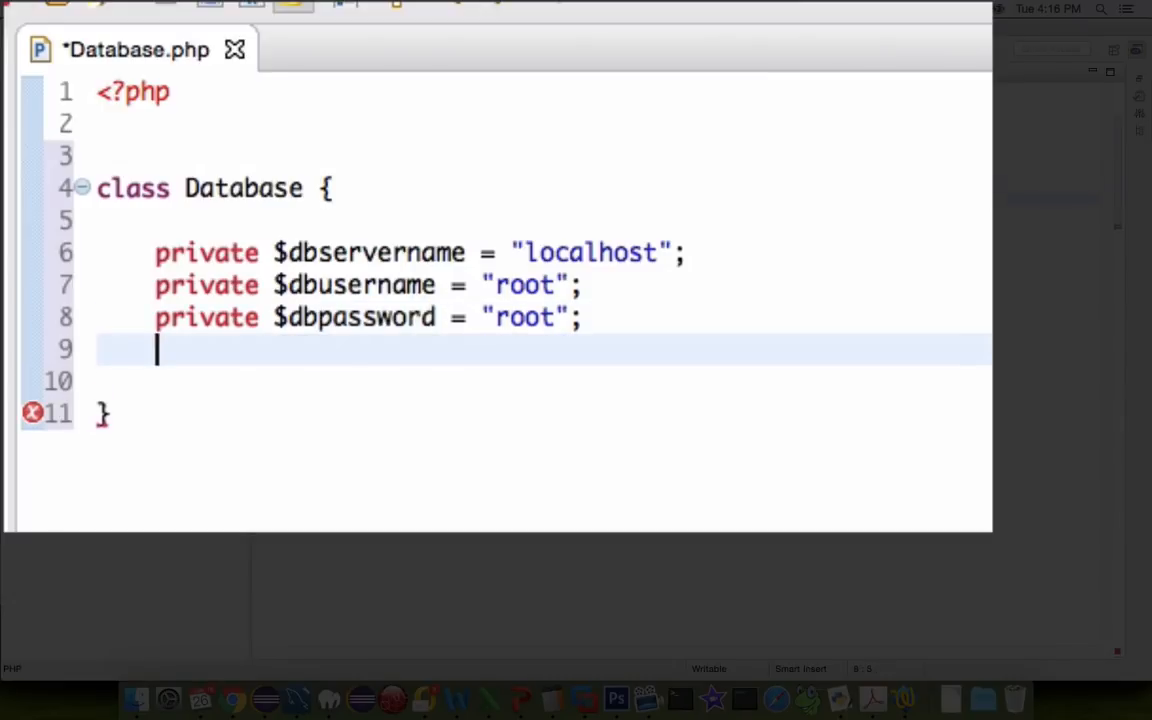
type("private $db")
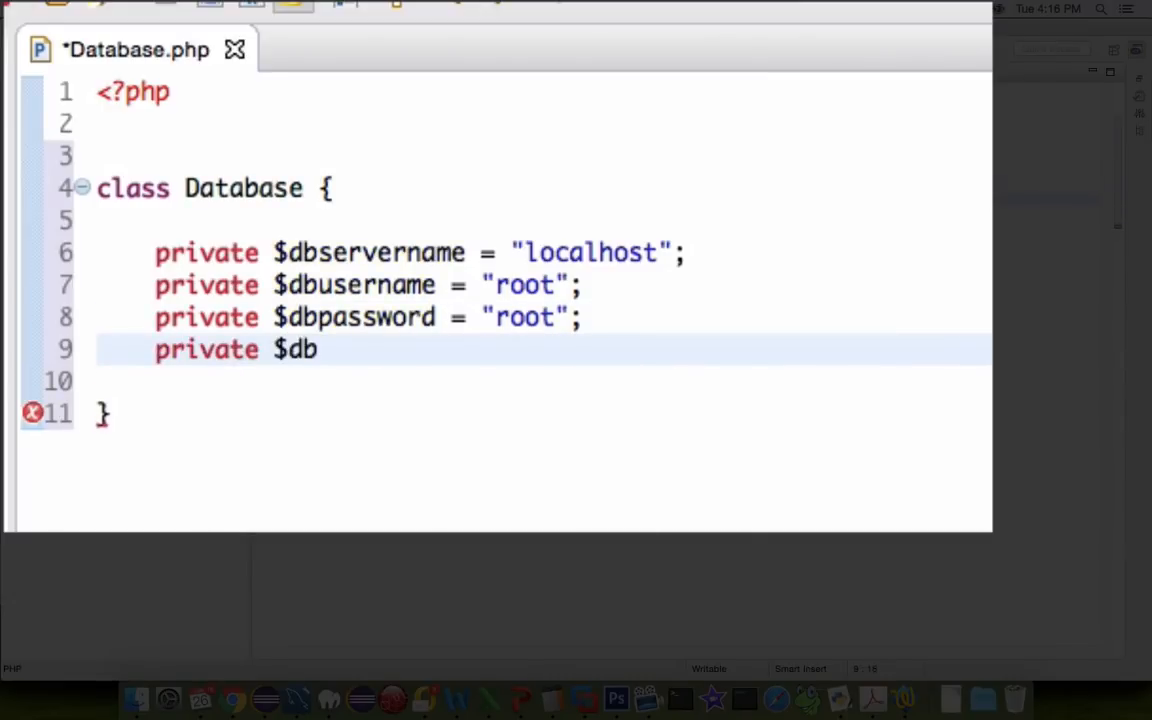
type("name = \"ica8\";")
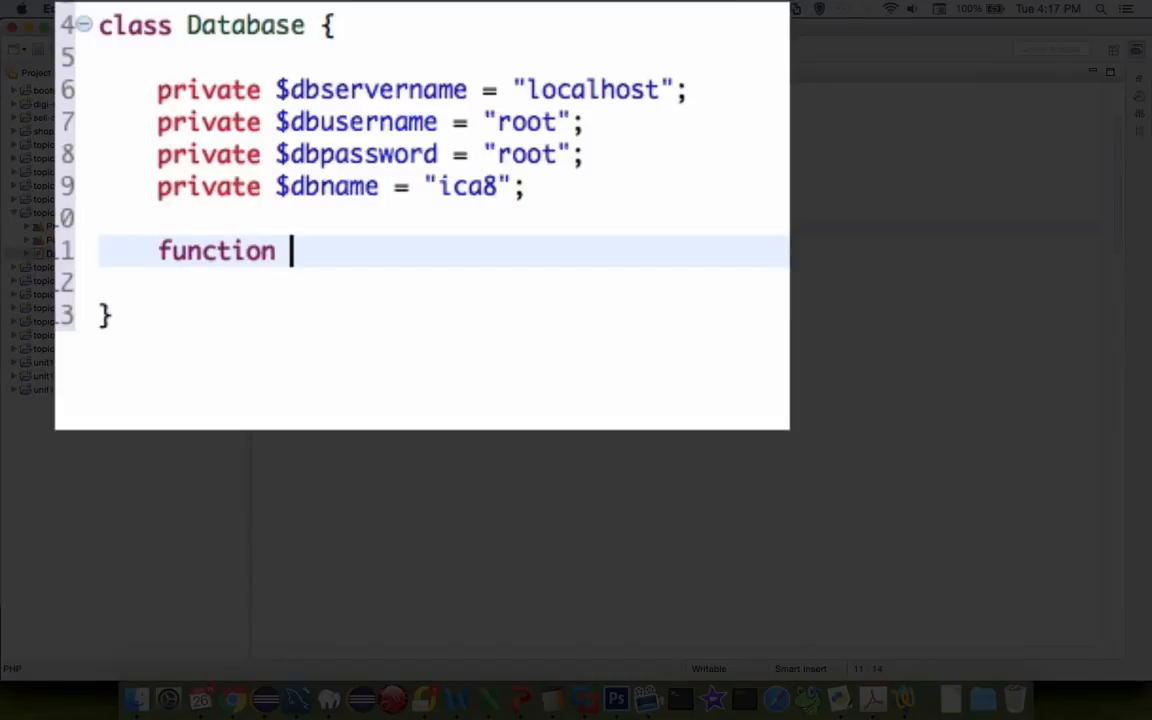
type("getConnection")
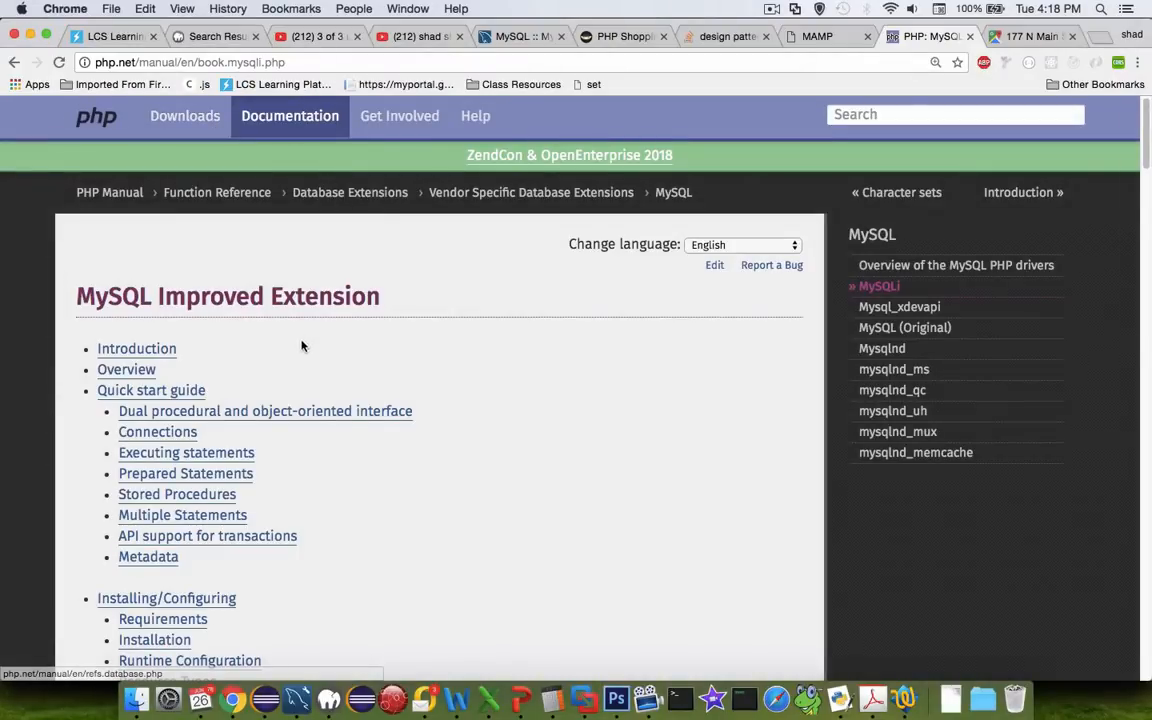
- Reach the MySQLi basic examples page and its sample new mysqli connection statement
scroll("down", 3)
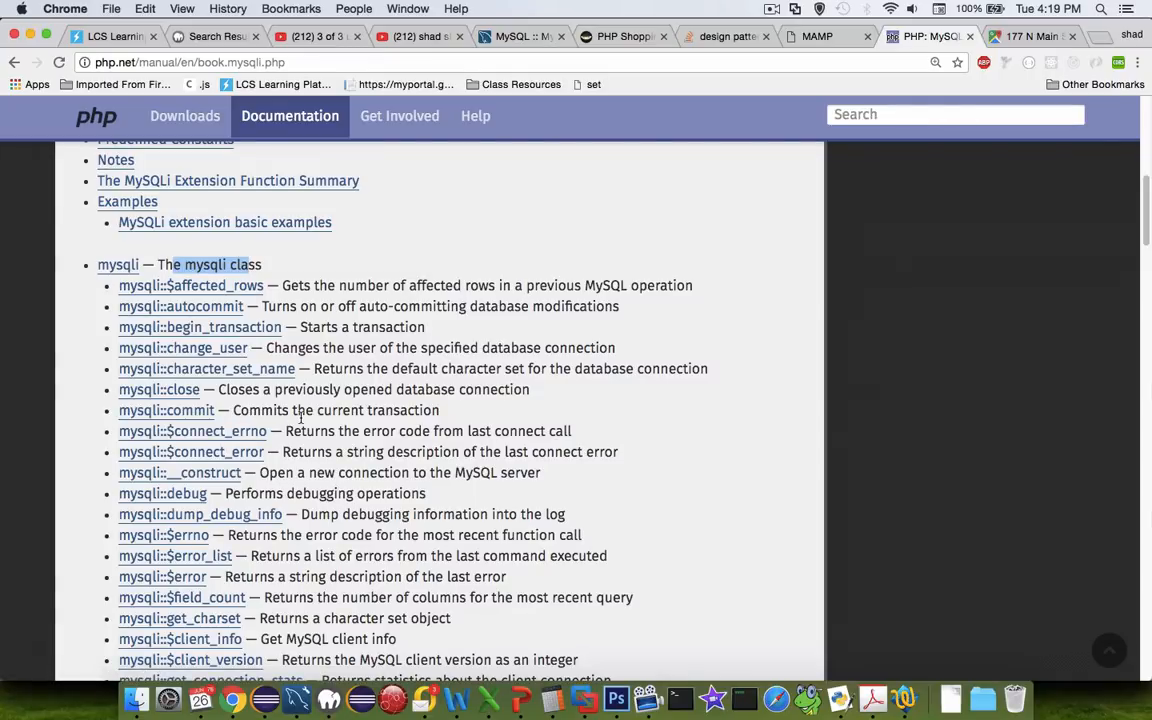
scroll("down", 3)
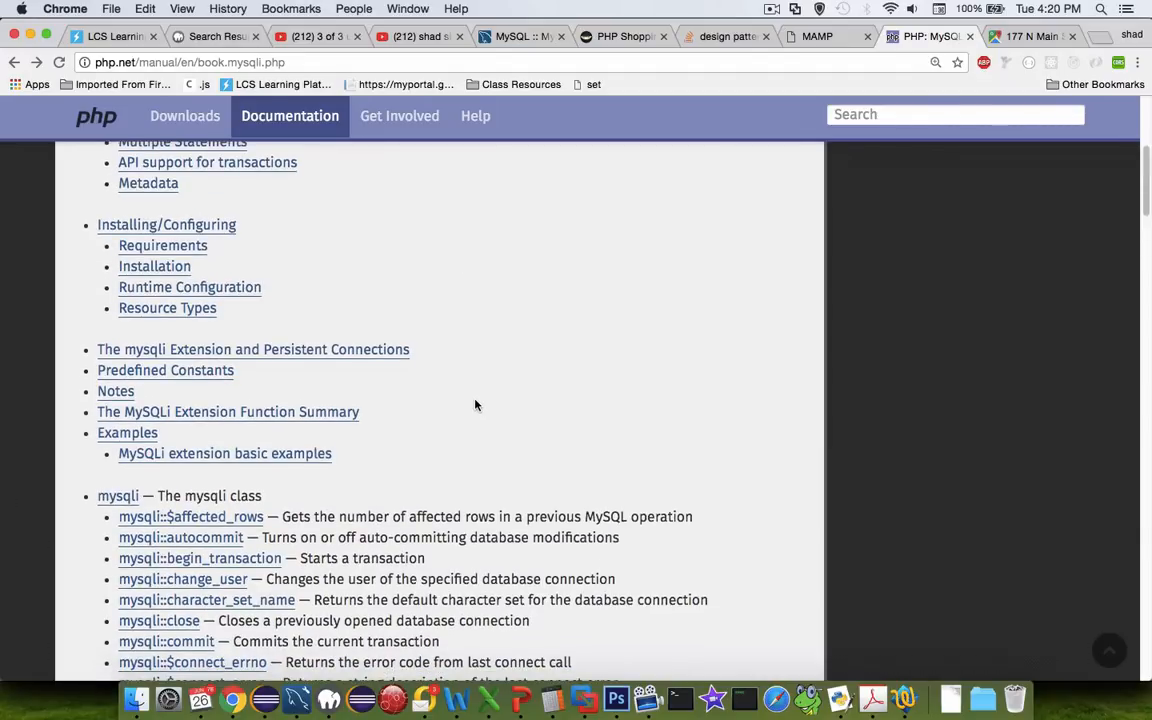
scroll("down", 3)
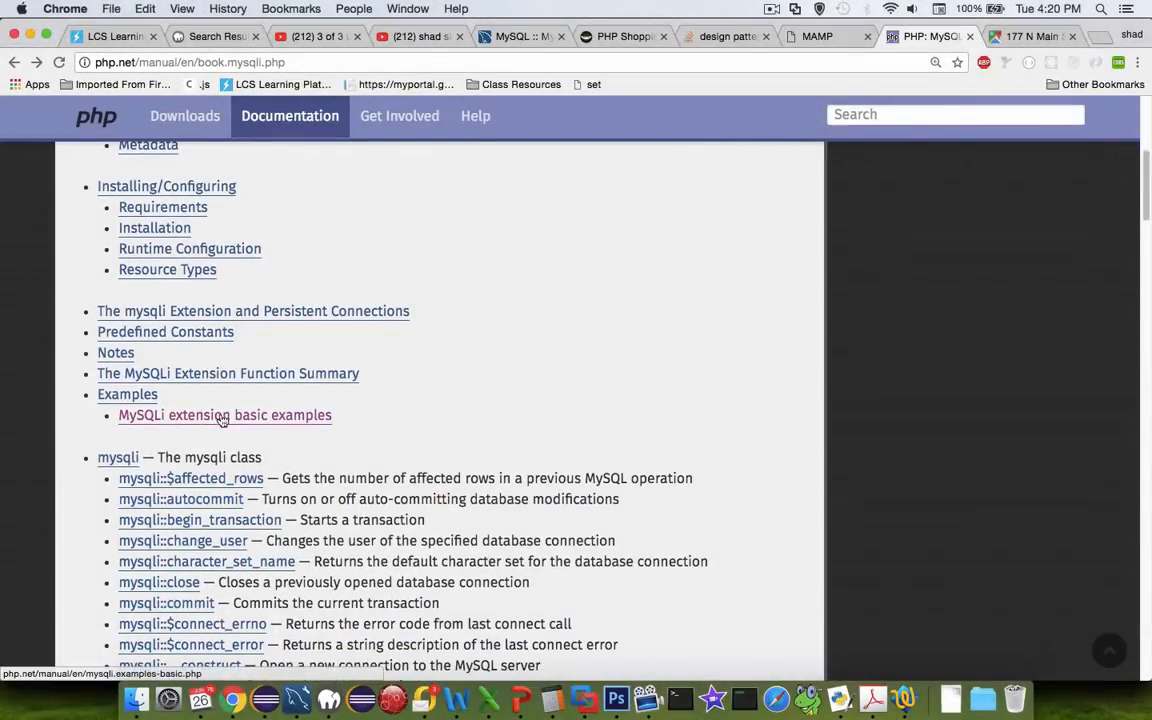
mouse_move(156, 418)
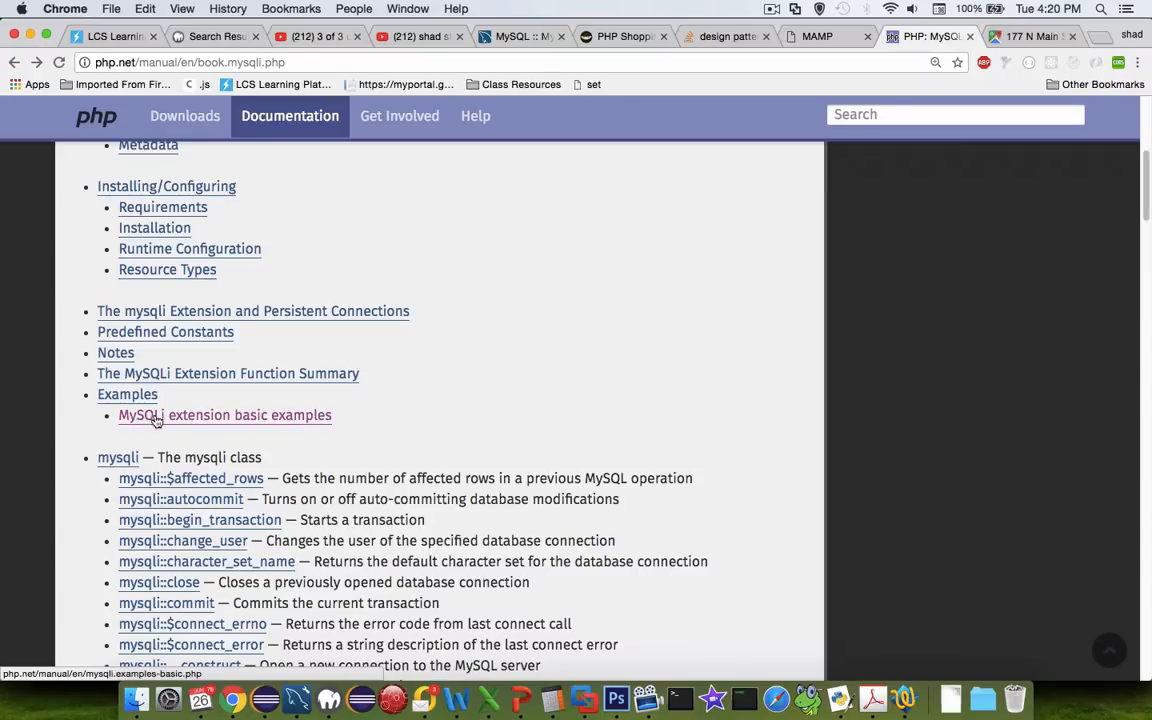
left_click(224, 414)
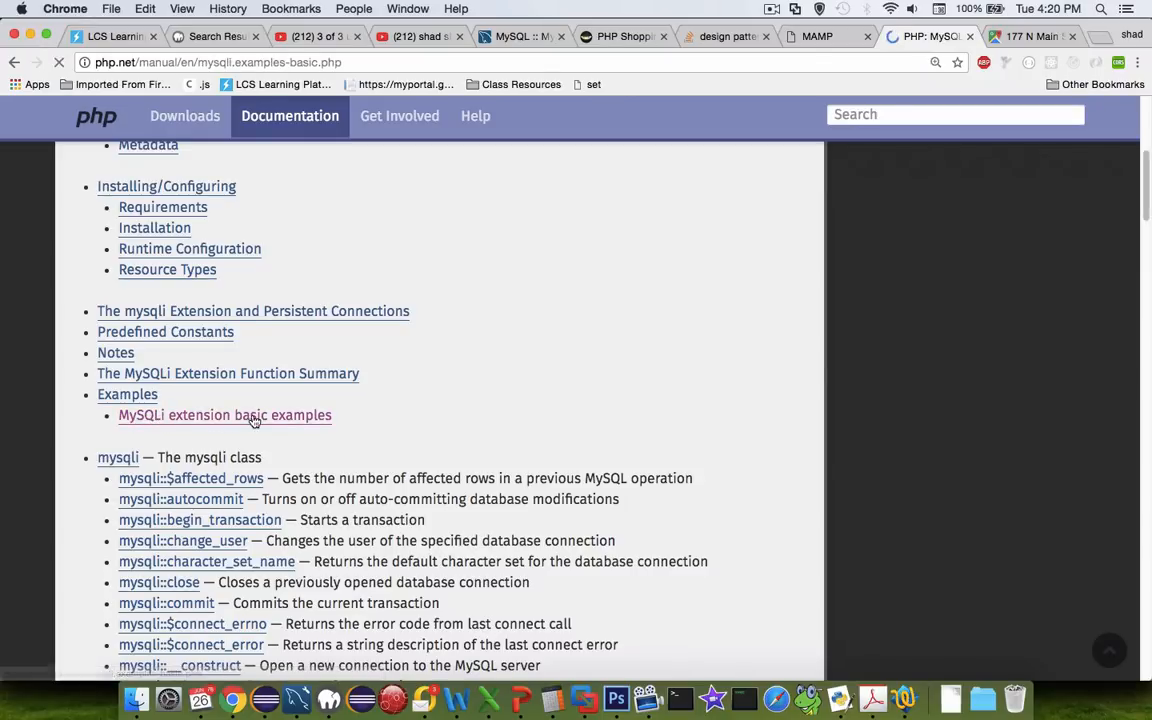
left_click(224, 414)
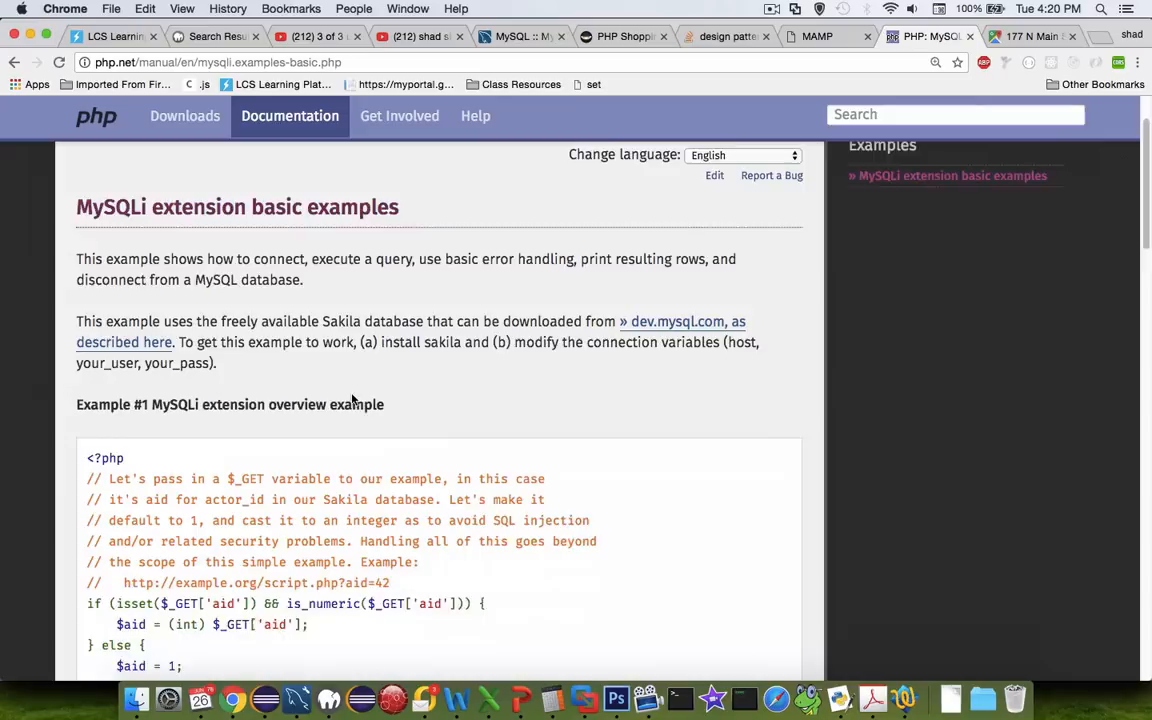
scroll("down", 3)
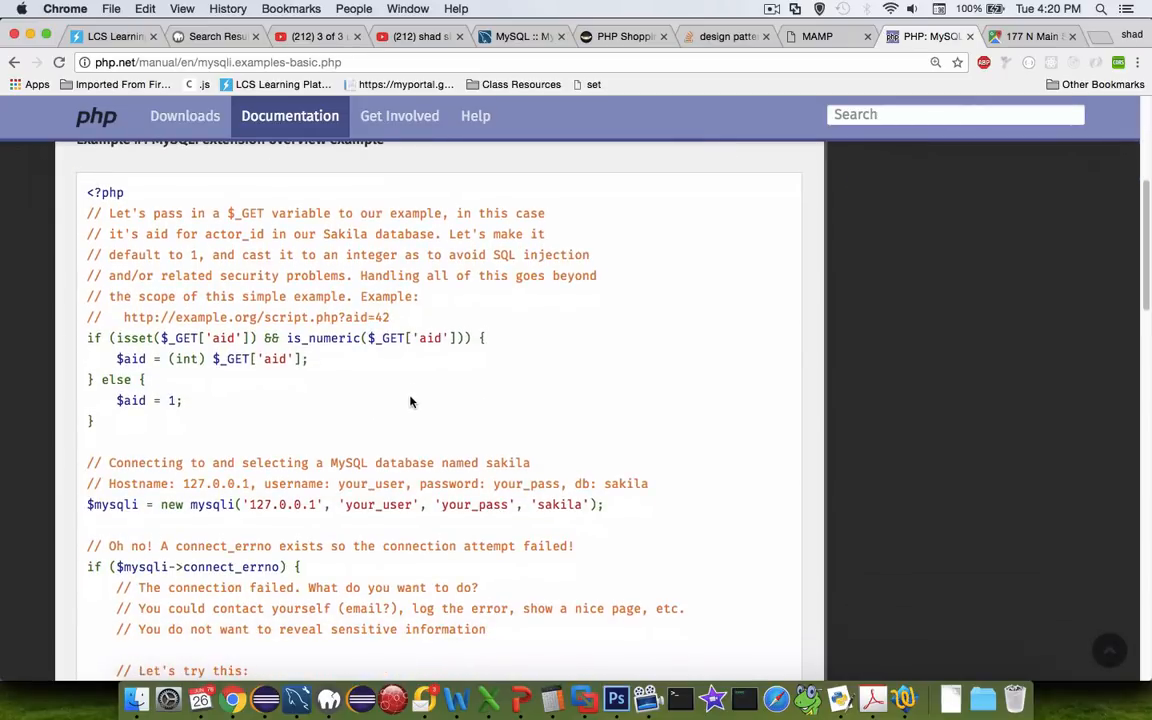
scroll("down", 3)
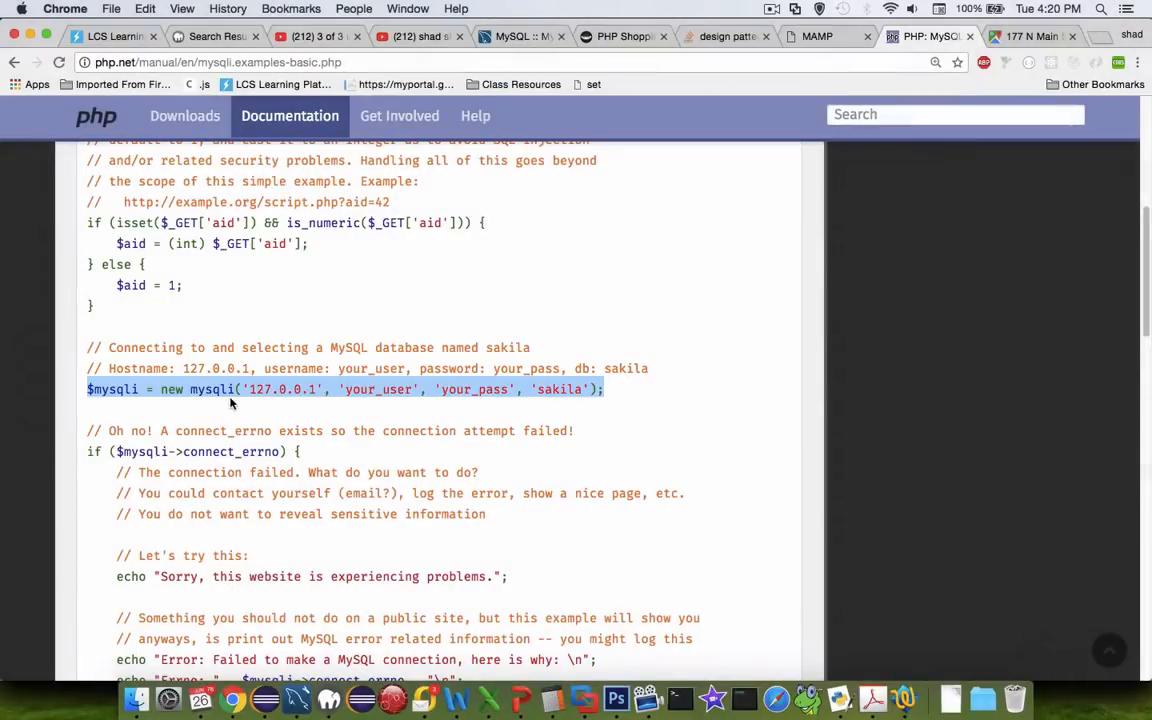
mouse_move(256, 388)
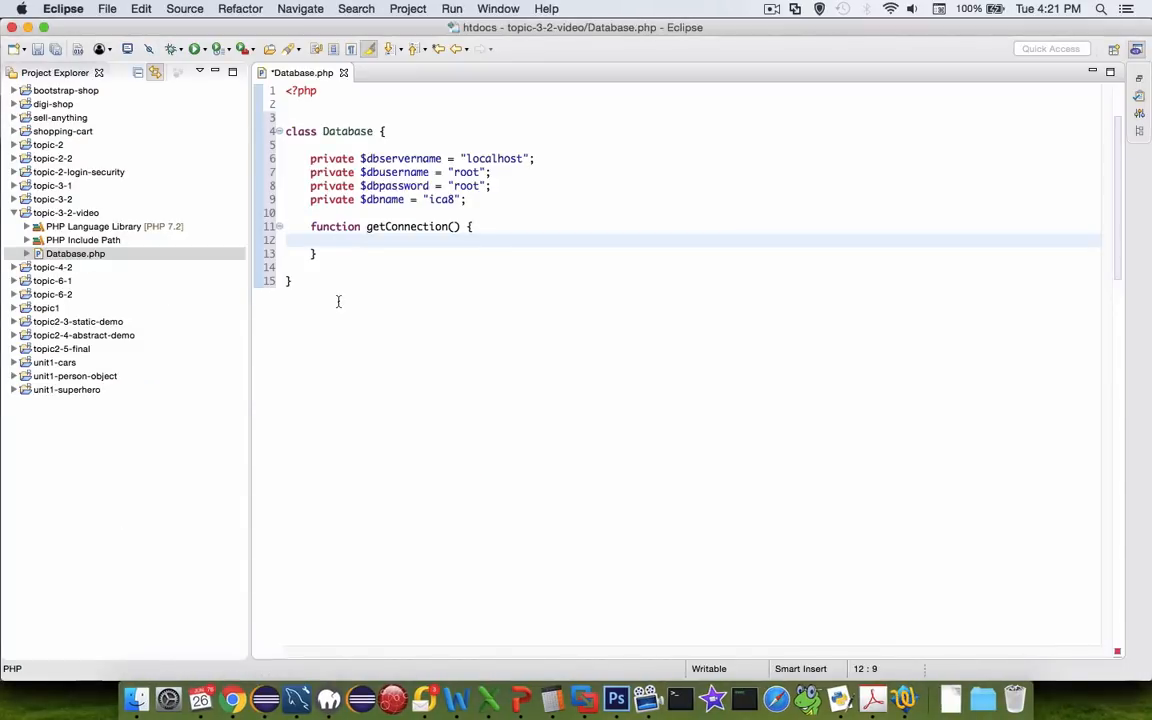
- Write the new mysqli statement using $this->dbservername, $this->dbusername and $this->dbpassword as arguments
type("$mysqli = new mysqli('127.0.0.1', 'your_user', 'your_pass', 'sakila');")
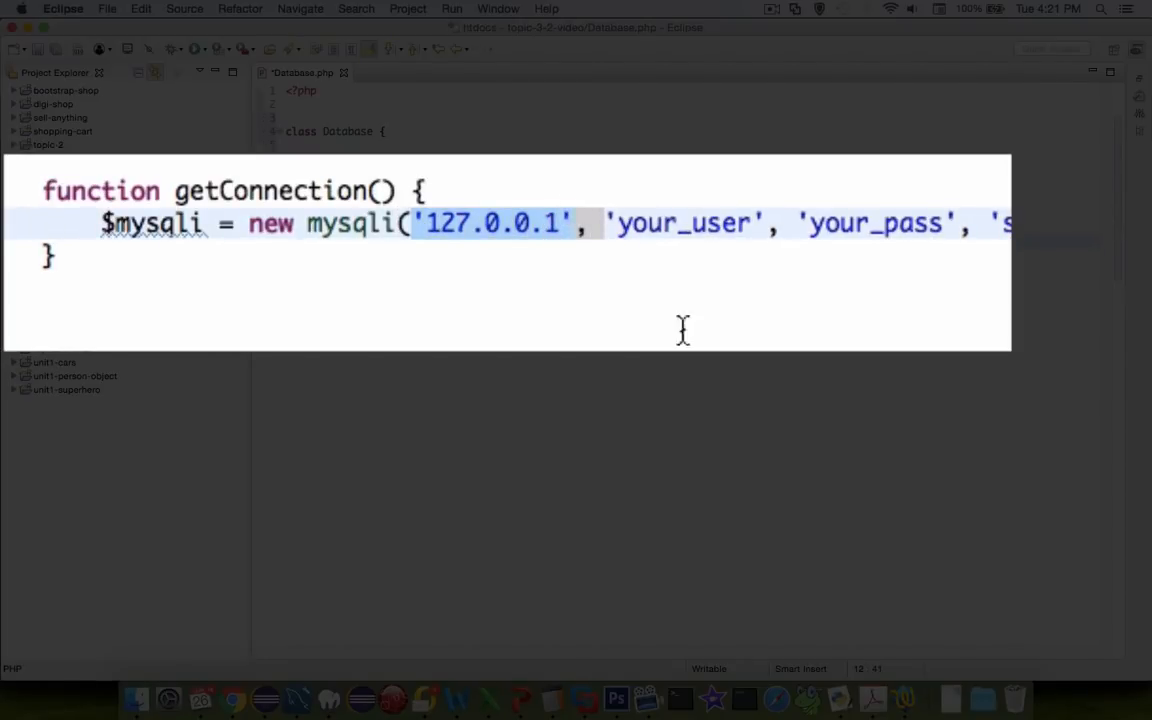
type("$t")
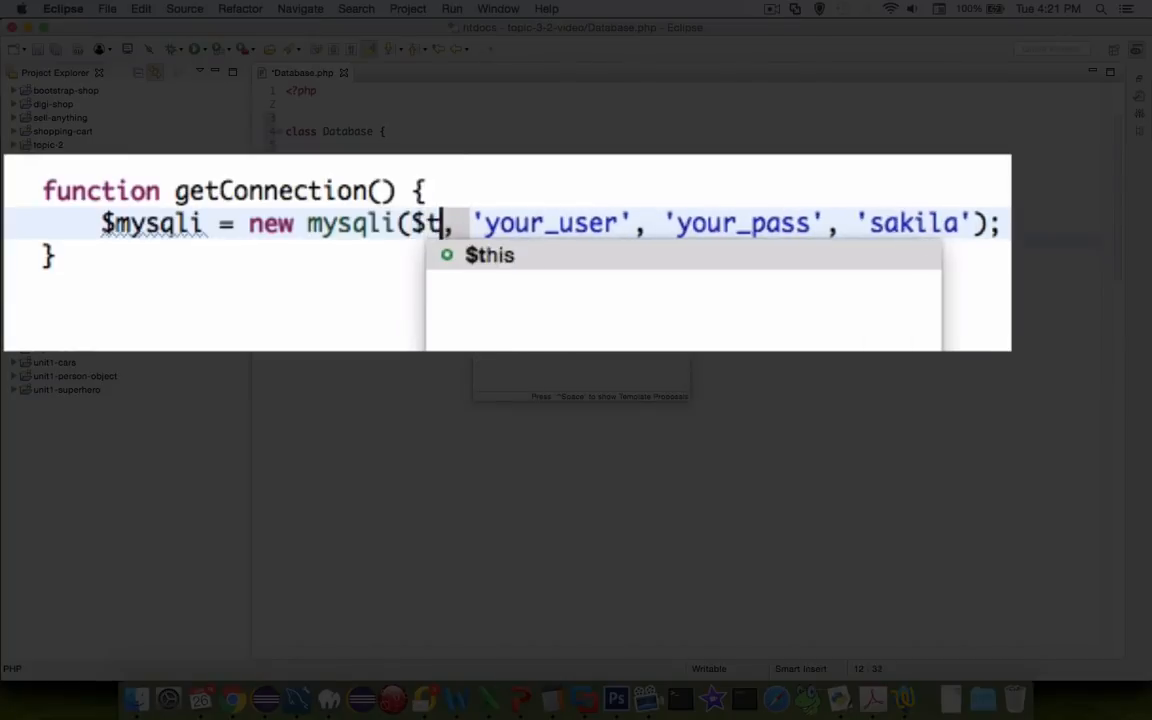
type("his->dbservername")
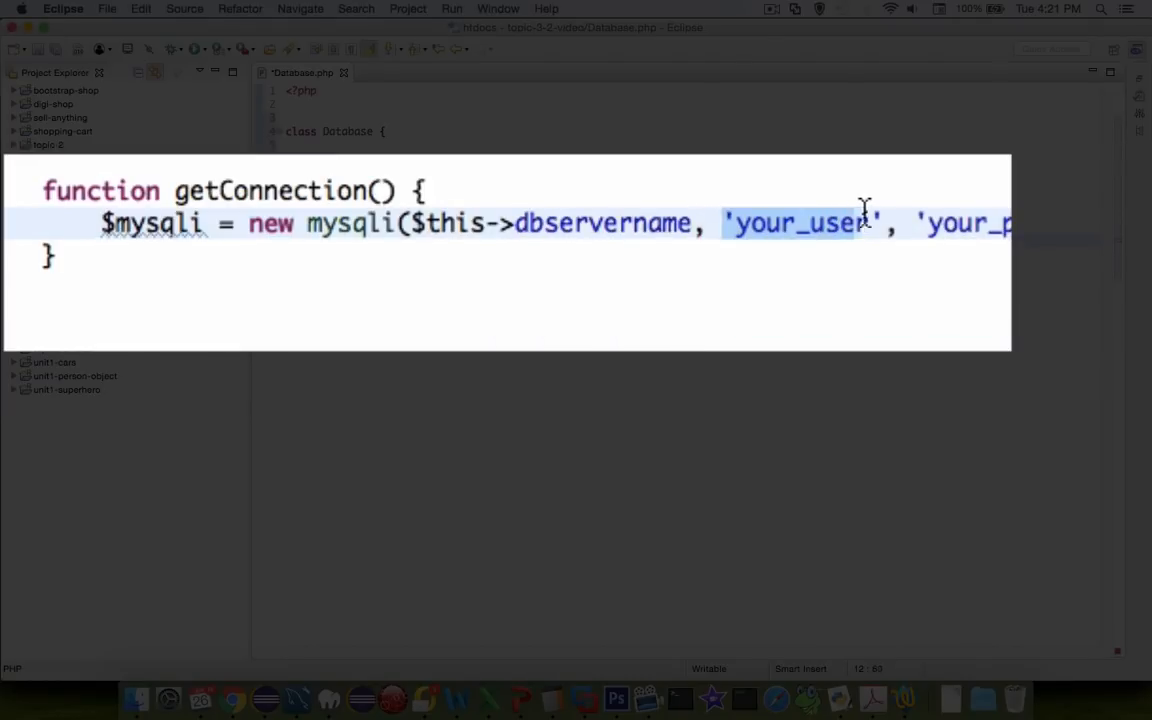
type("$")
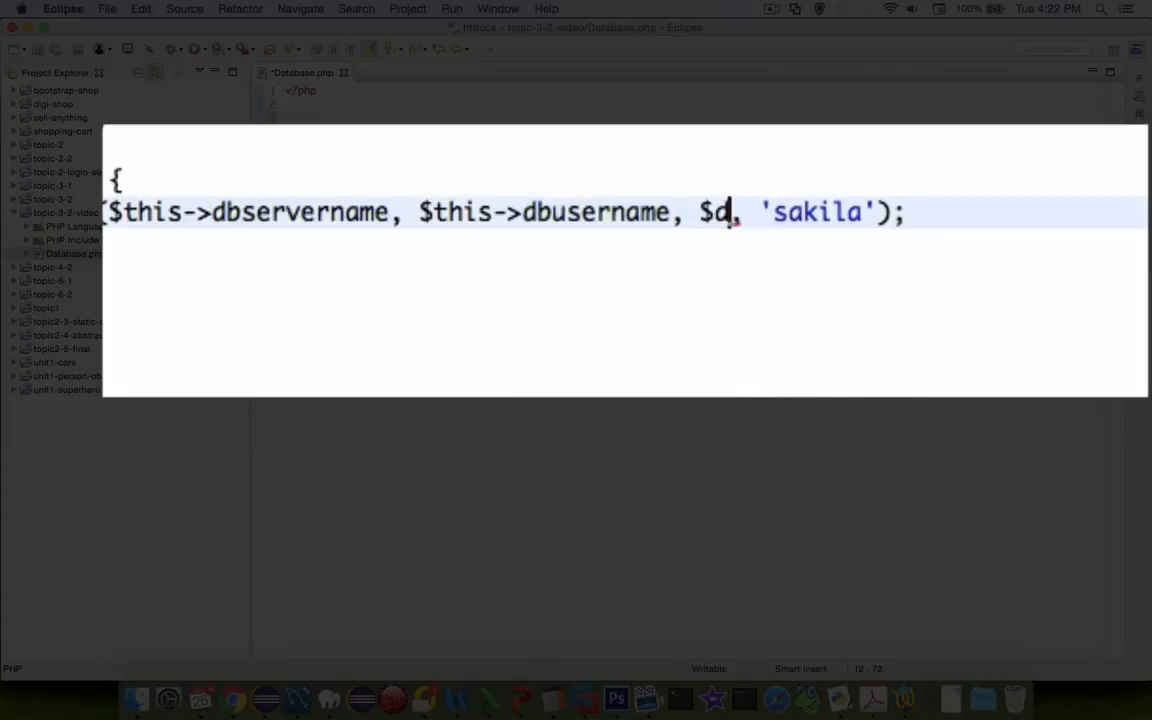
type("his->dbpasswor")
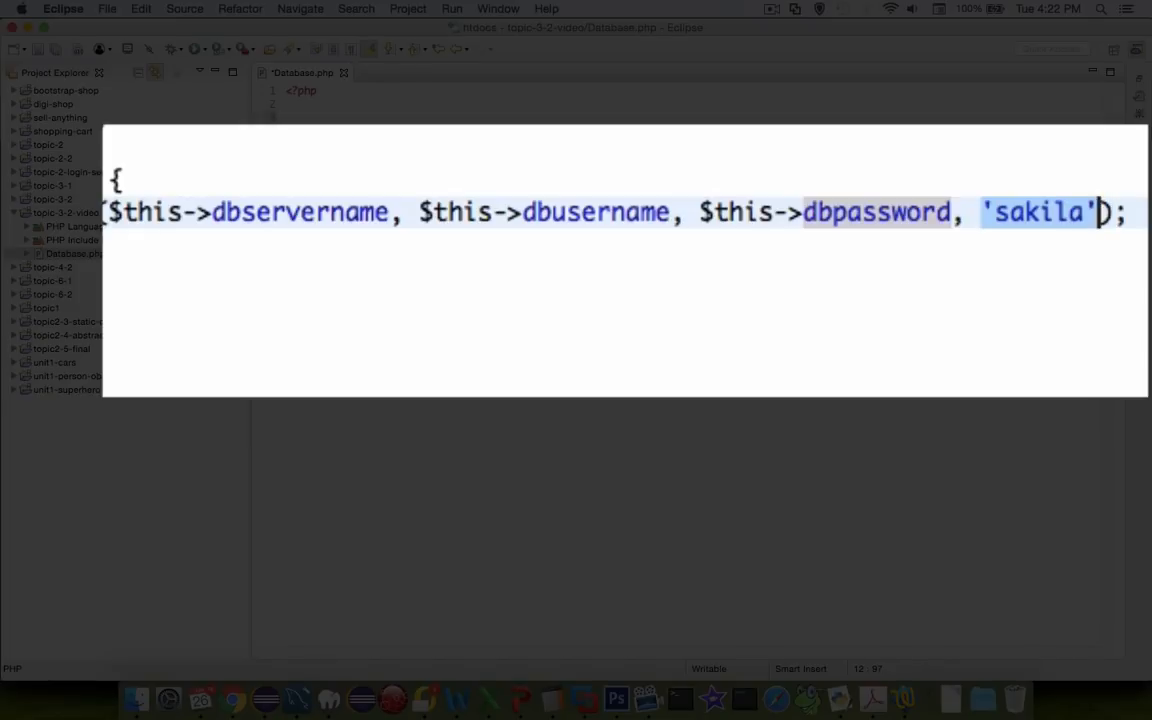
type("$this->dbname")
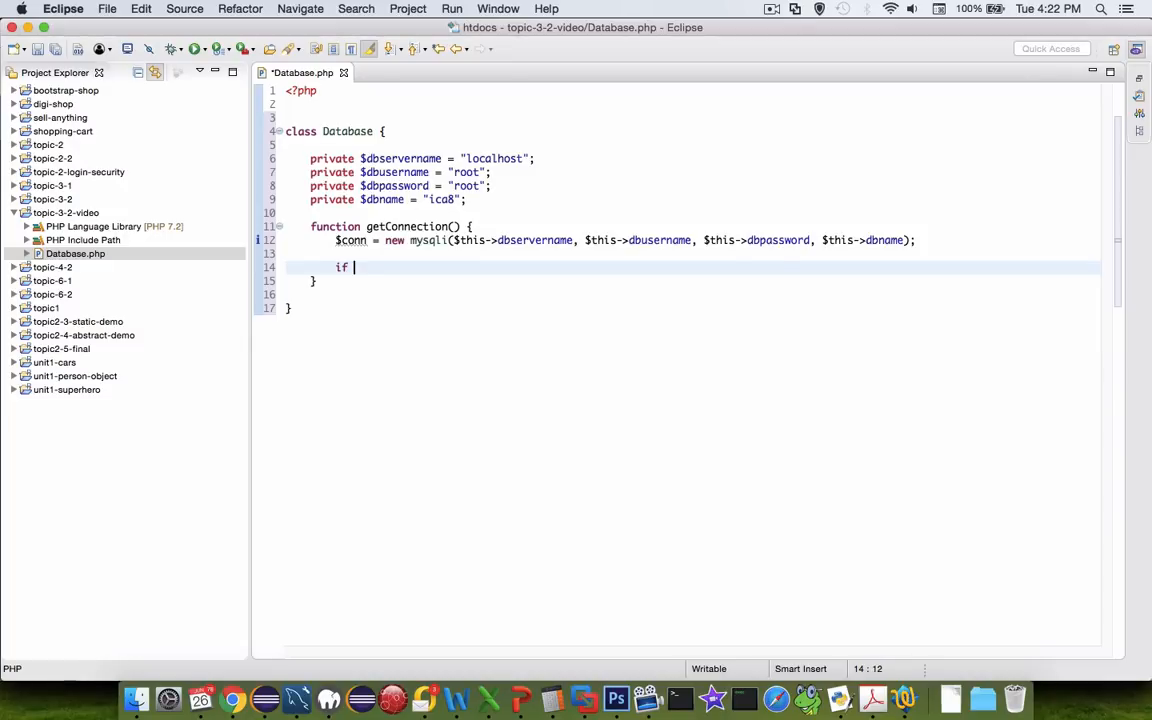
- Write if ($conn->connect_error) with an echo of "Connection failed"
type("($conn")
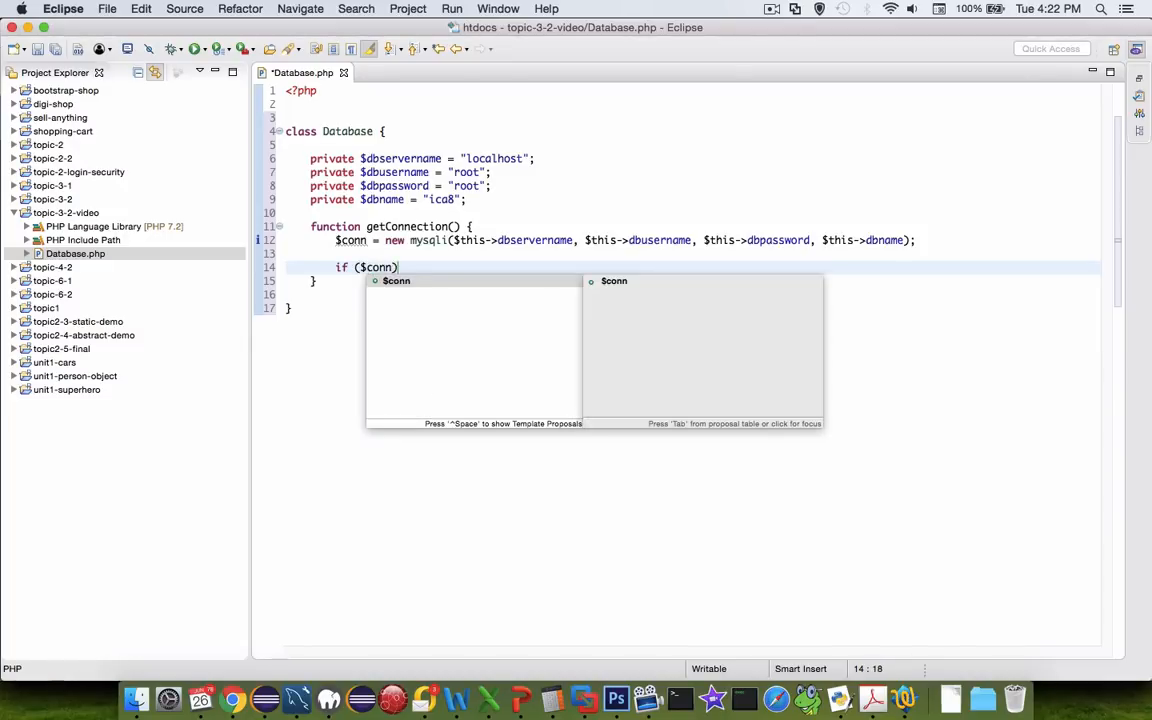
type("->")
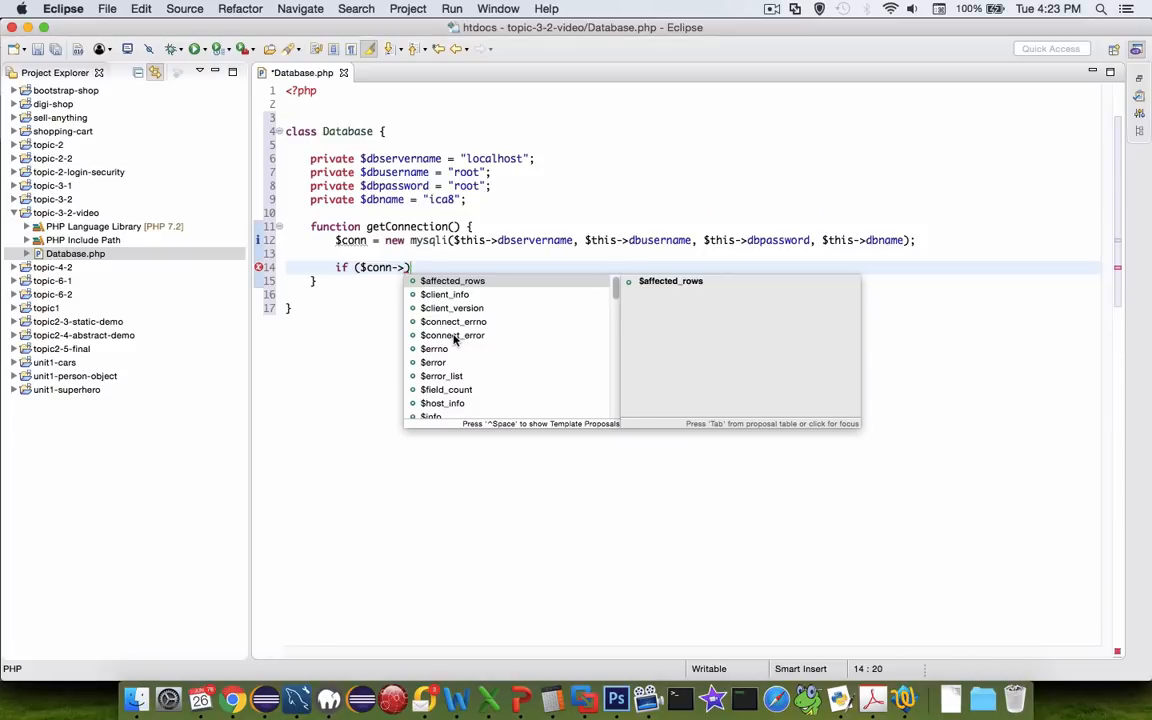
mouse_move(458, 336)
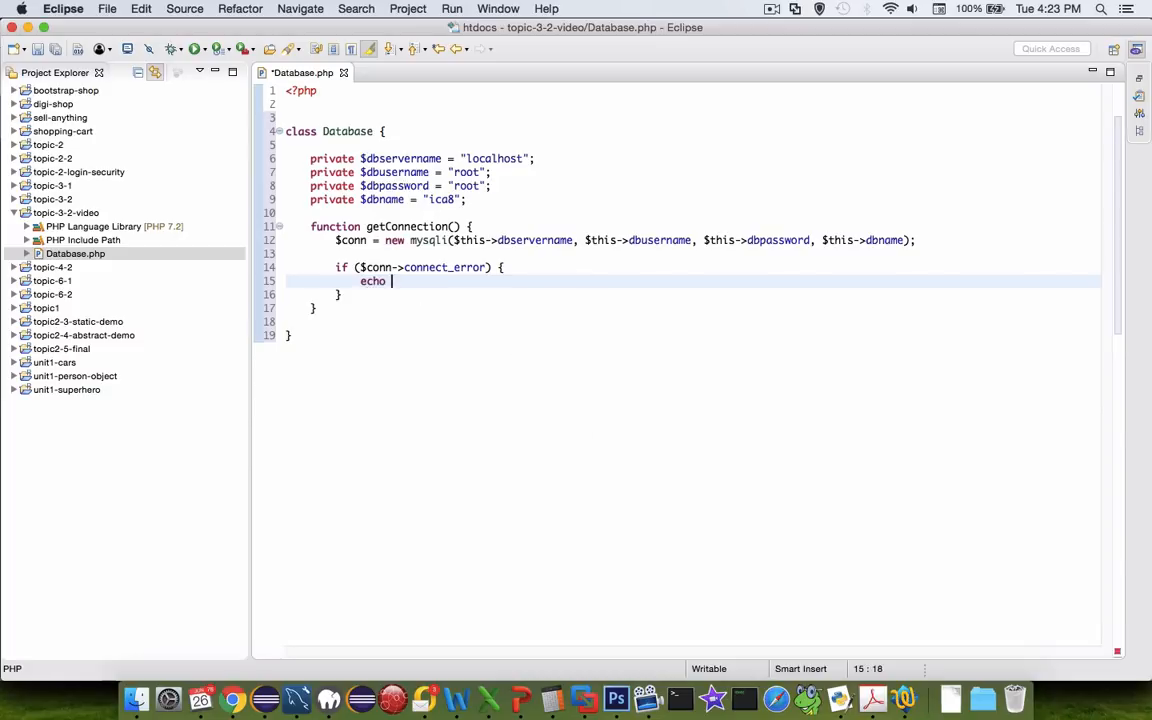
type("\"Connection failed")
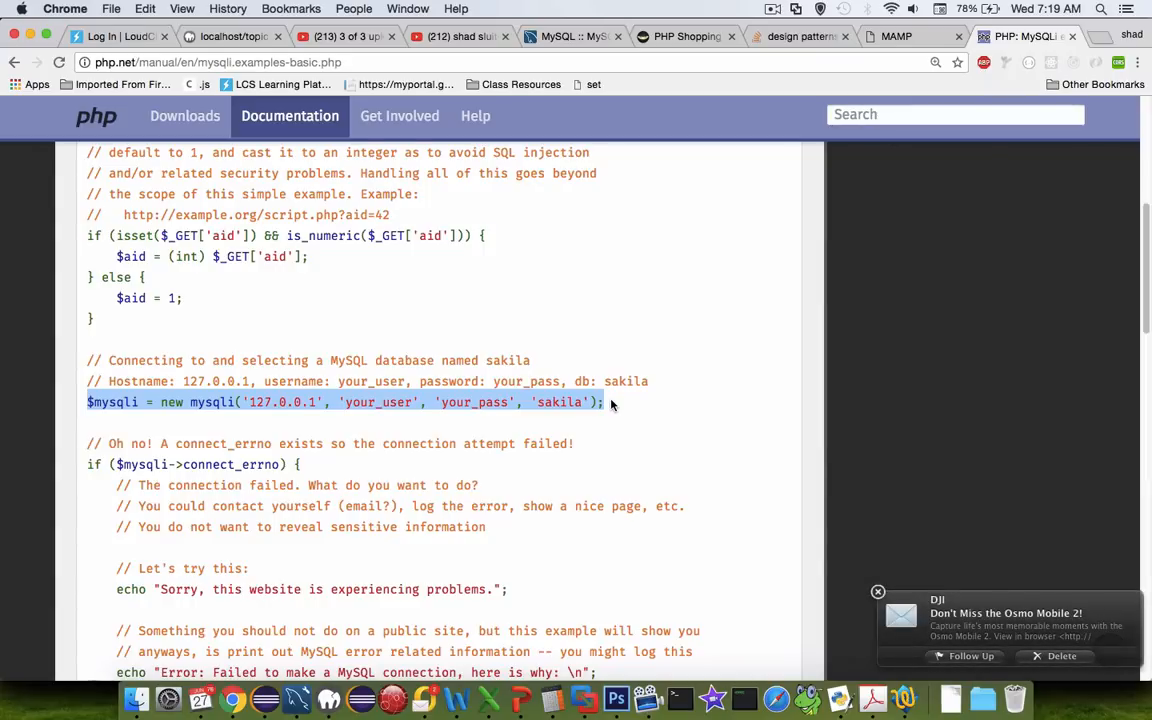
- Review the example's connect_errno failure check through its echo and exit lines
scroll("down", 3)
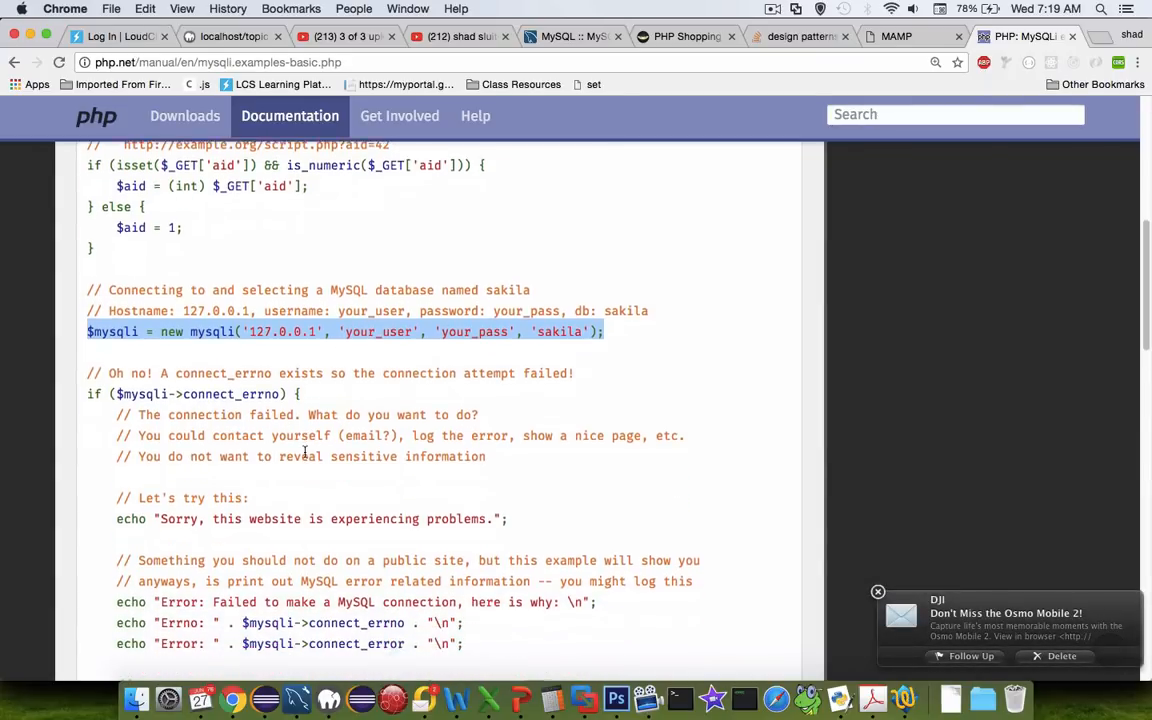
scroll("down", 3)
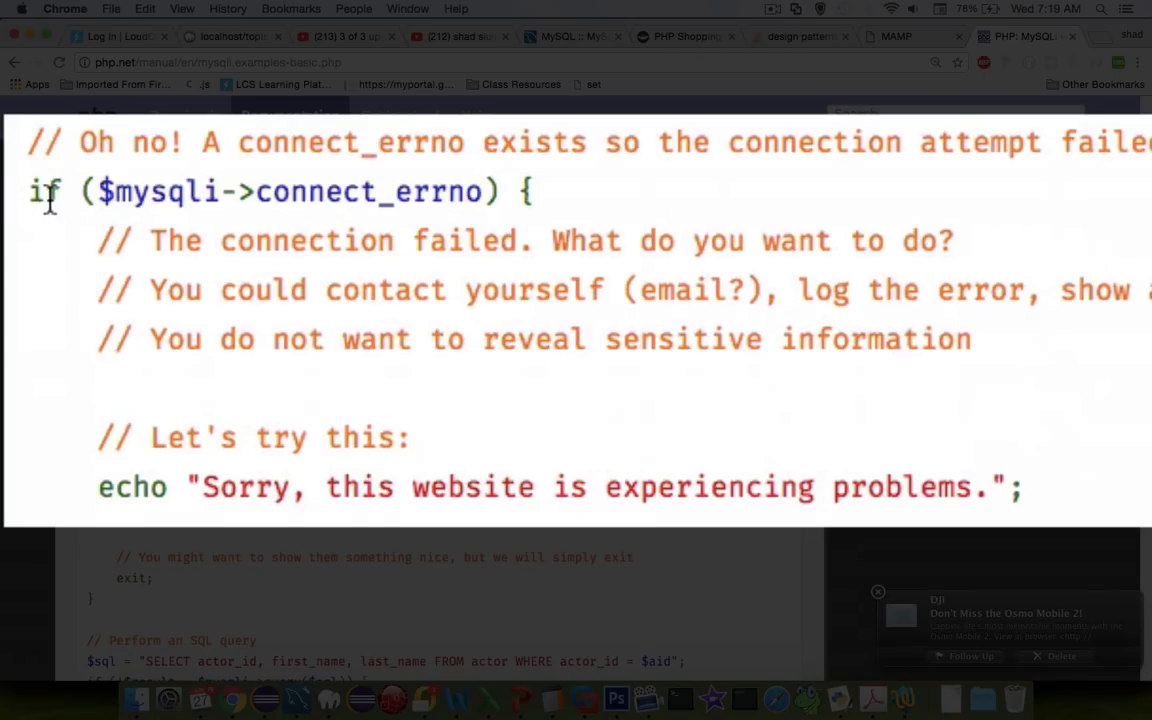
left_click_drag(36, 192, 490, 192)
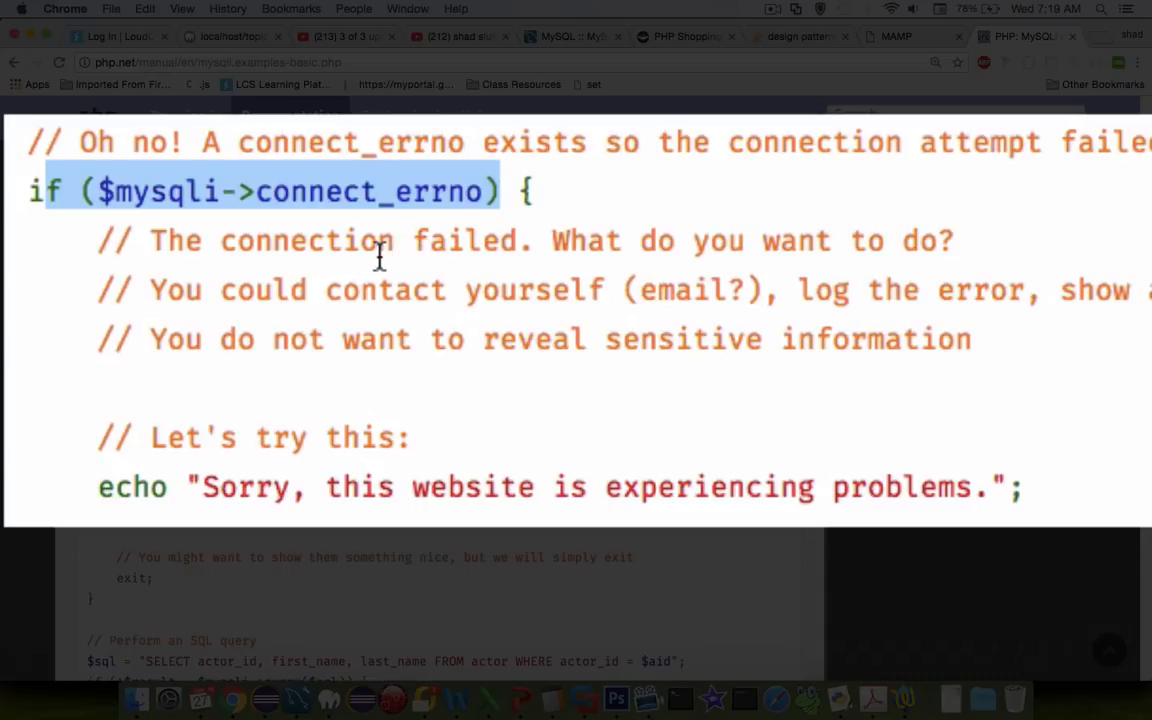
mouse_move(272, 270)
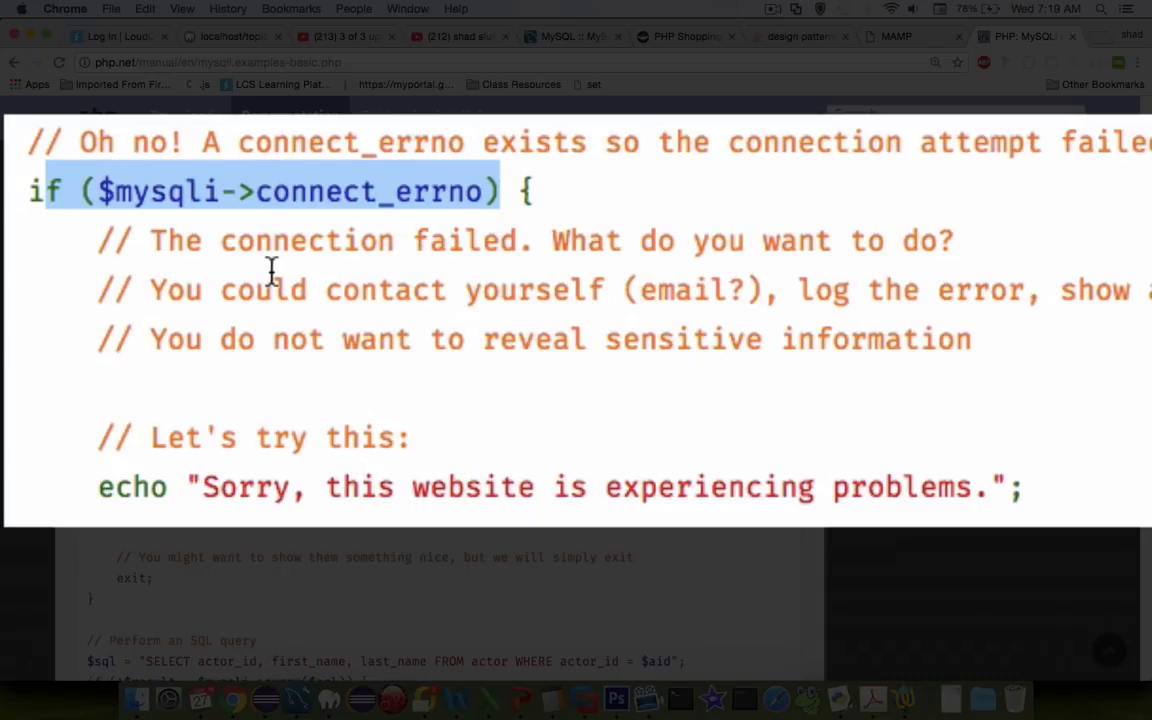
mouse_move(524, 300)
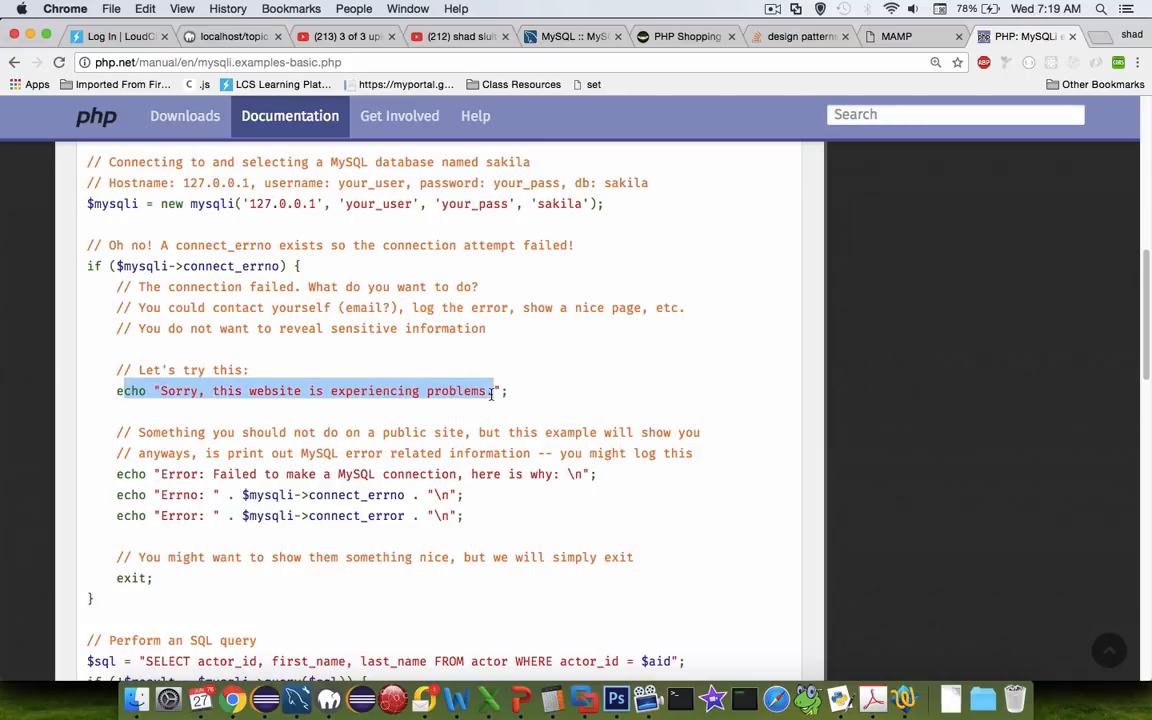
scroll("down", 3)
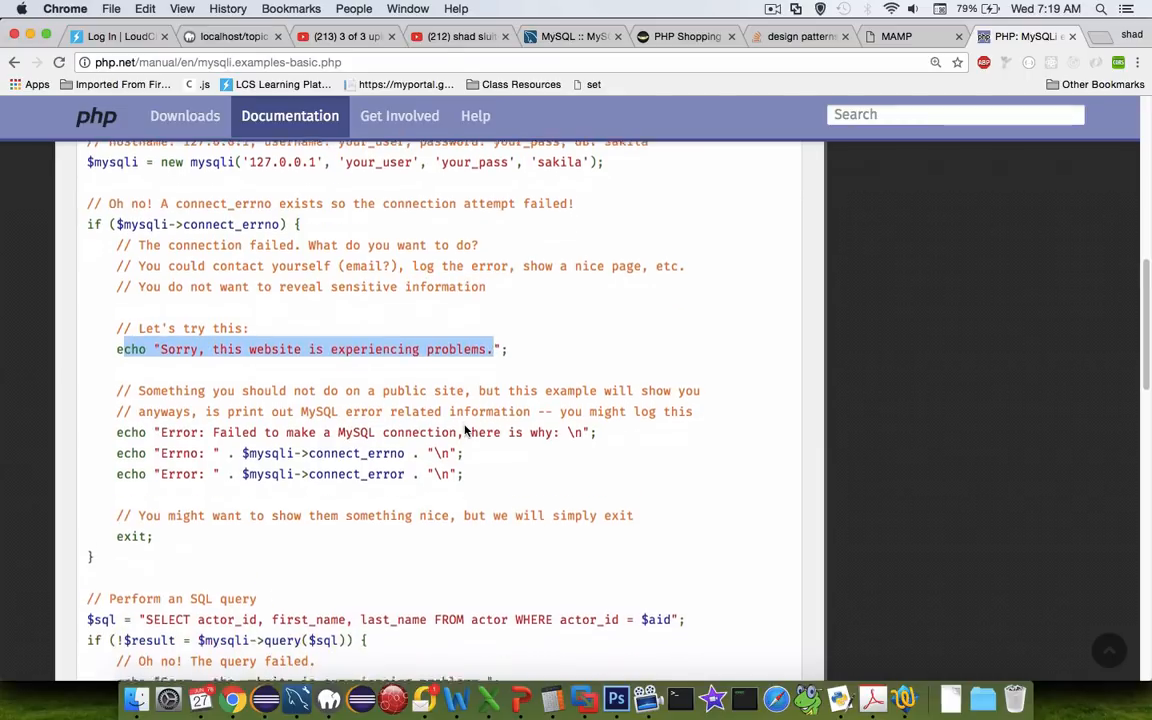
scroll("down", 3)
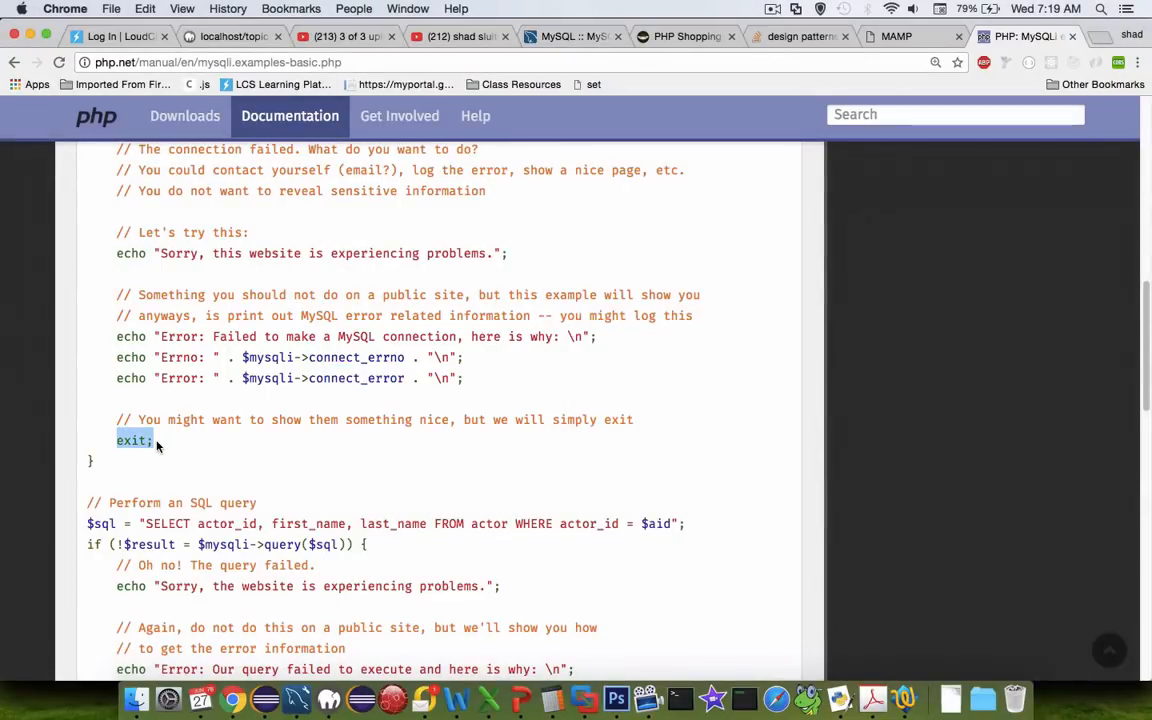
scroll("down", 3)
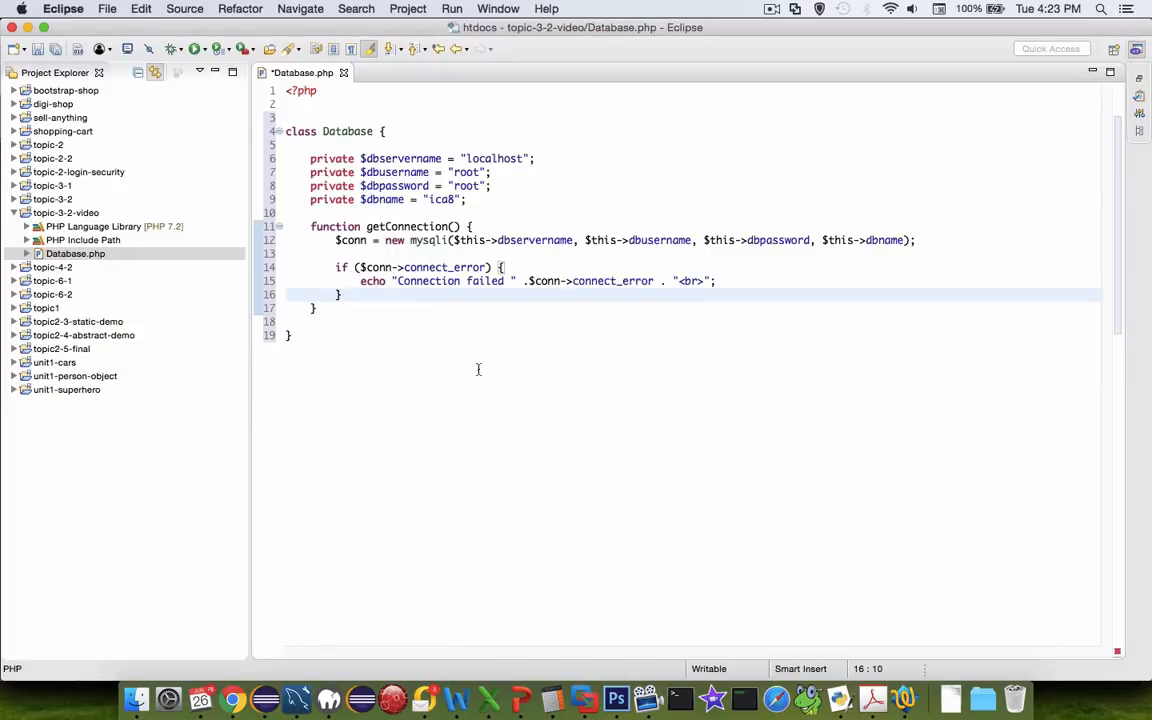
- Add an else branch that returns $conn
type("else")
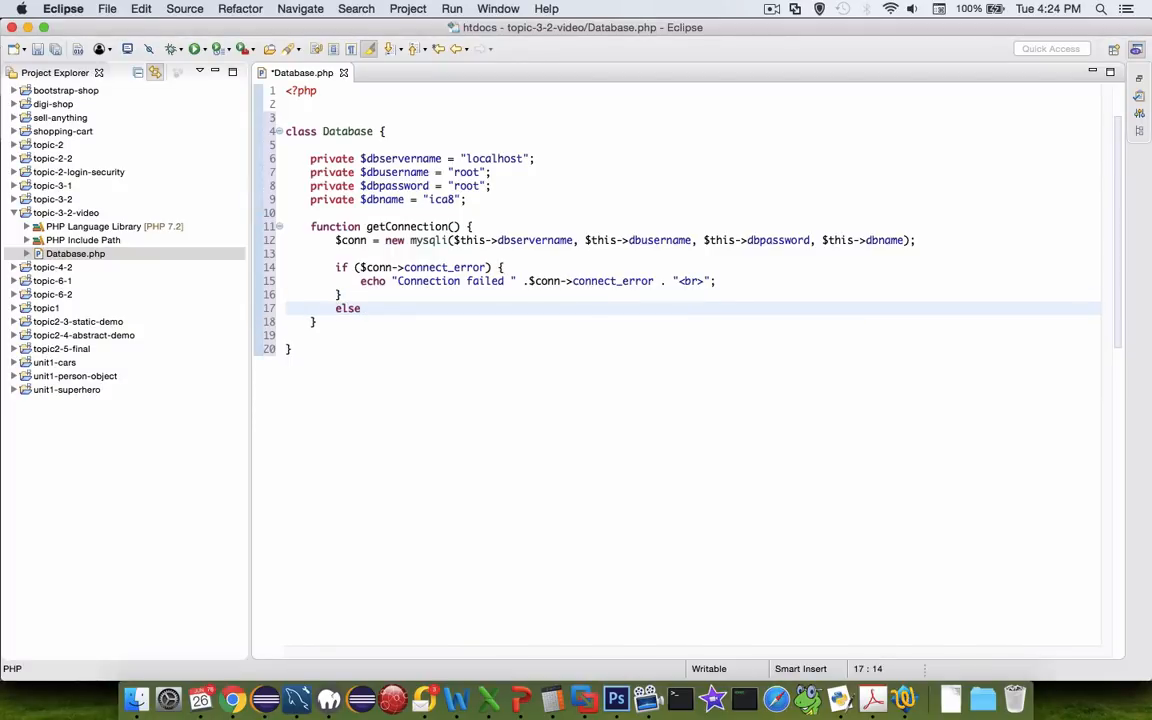
type("{")
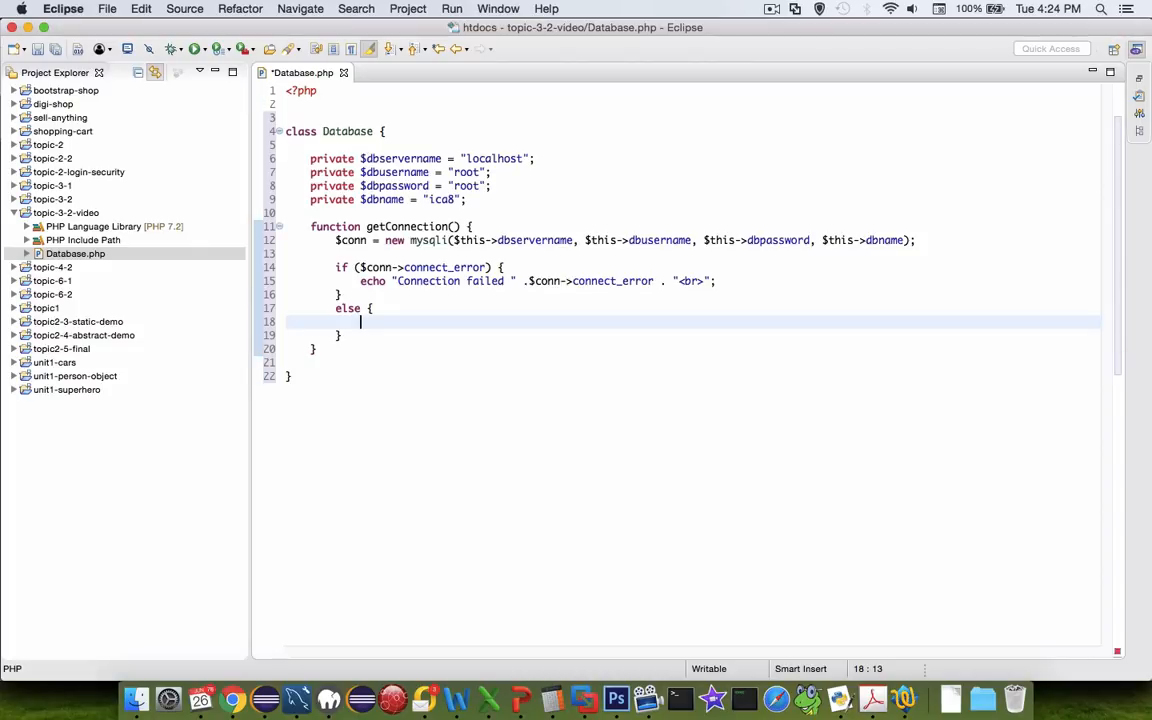
type("return")
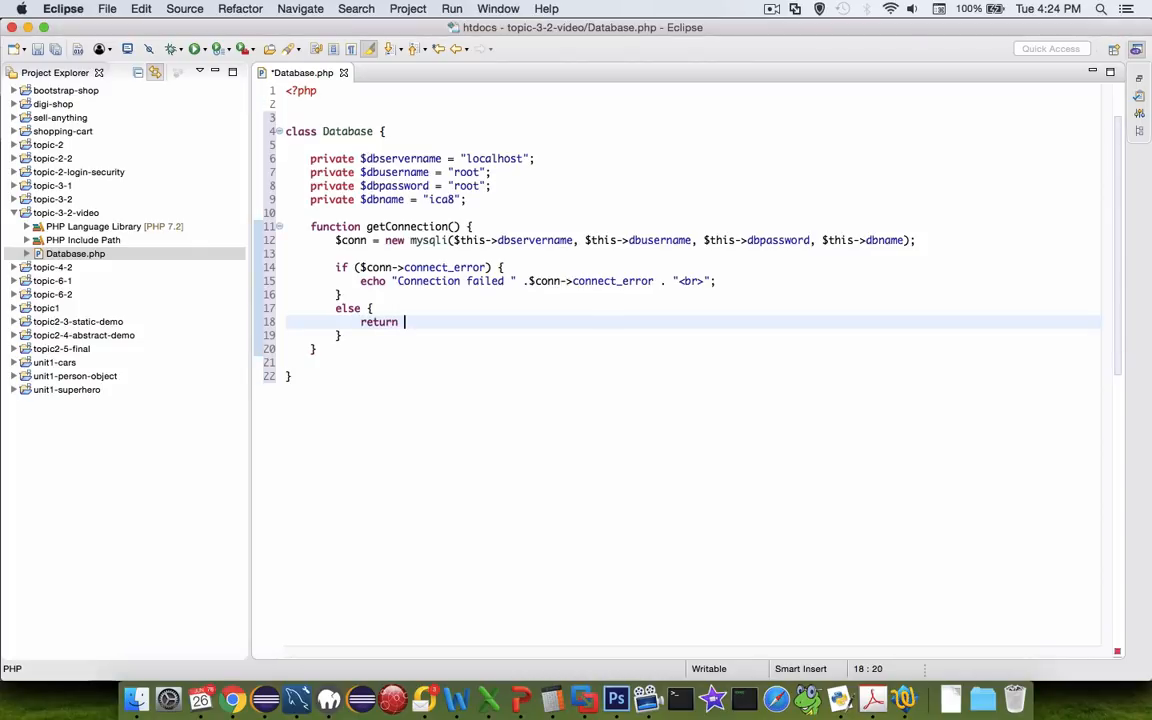
type("$conn;")
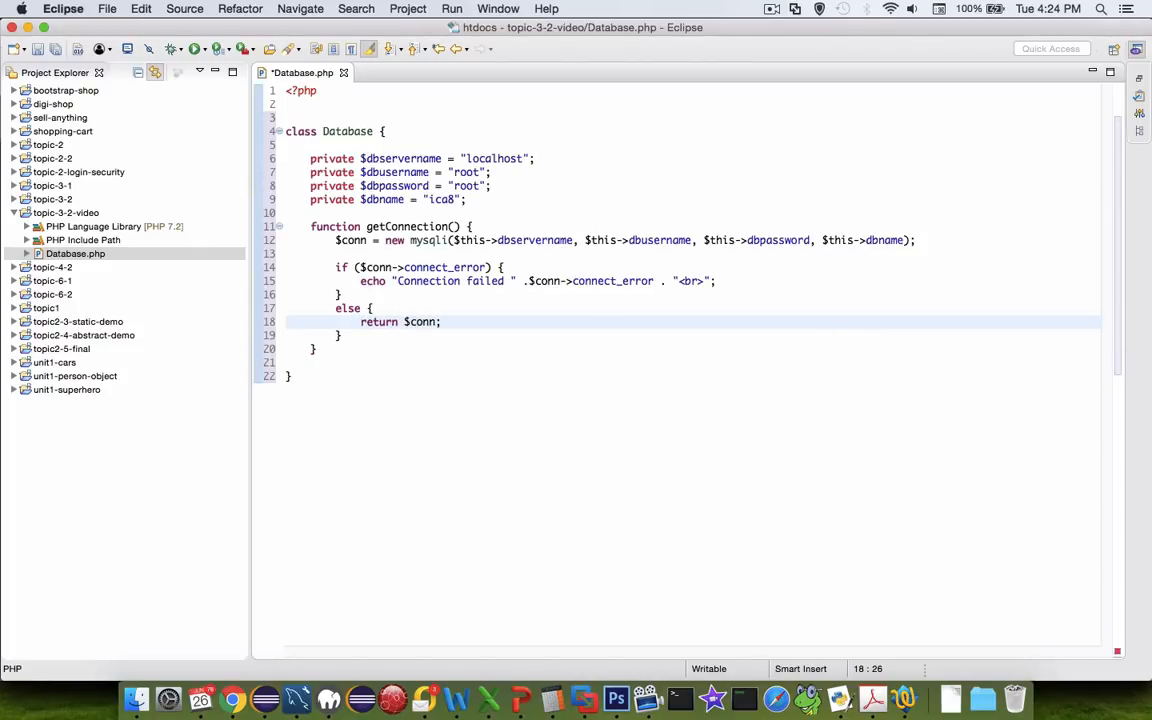